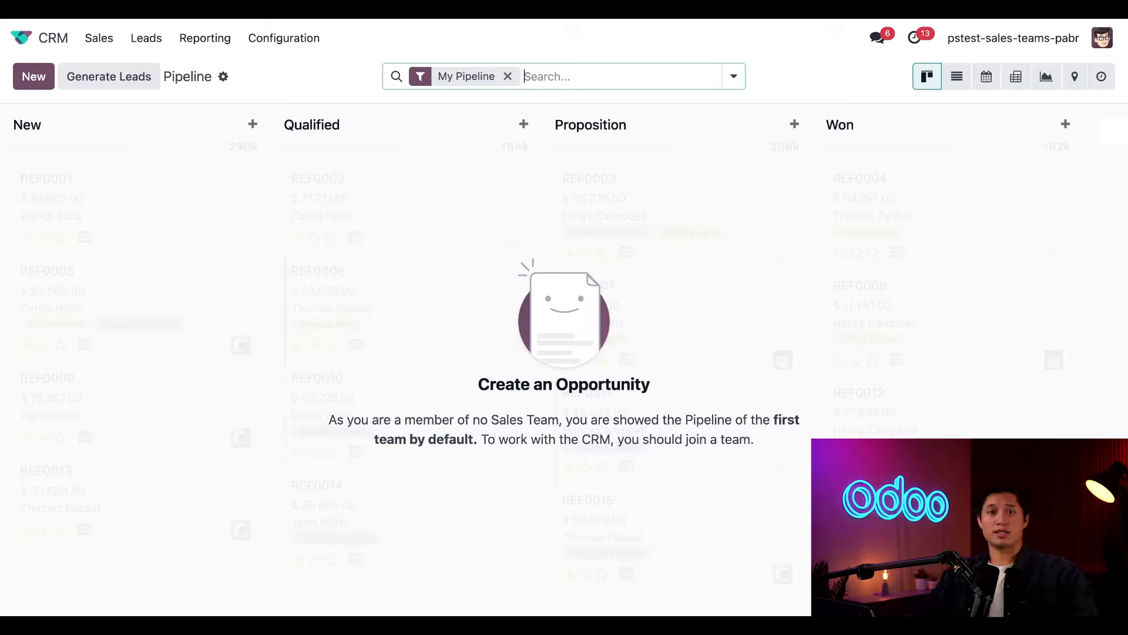
{"action": "mouse_move", "coordinate": [798, 362]}
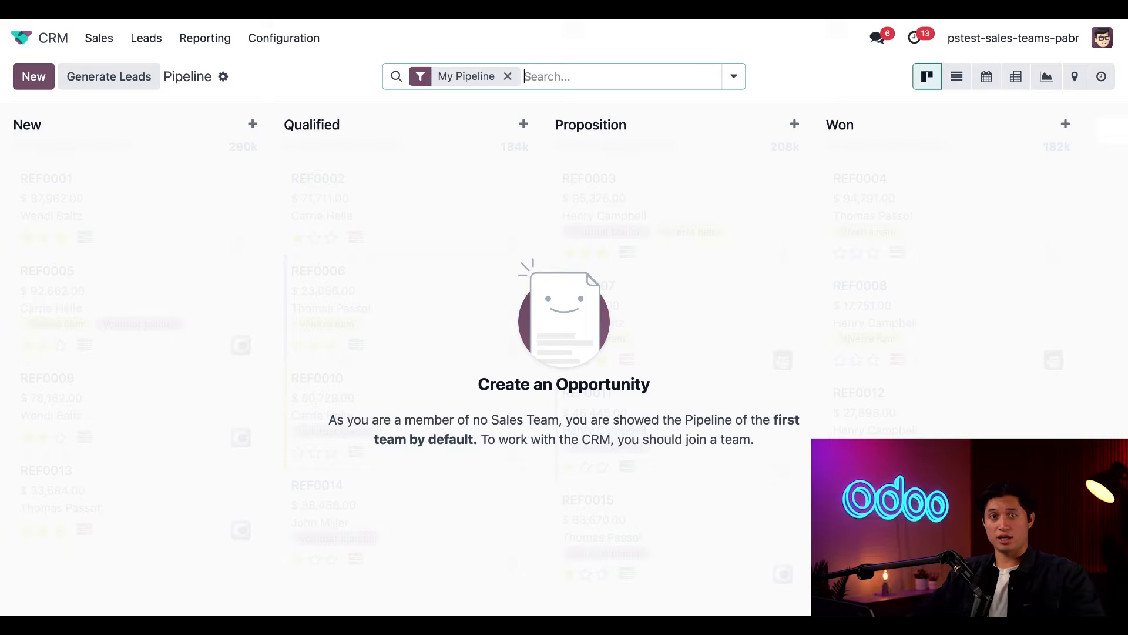
Enable Multi Teams and Rule-Based Assignment in the CRM Configuration > Settings page
{"action": "left_click", "coordinate": [283, 37]}
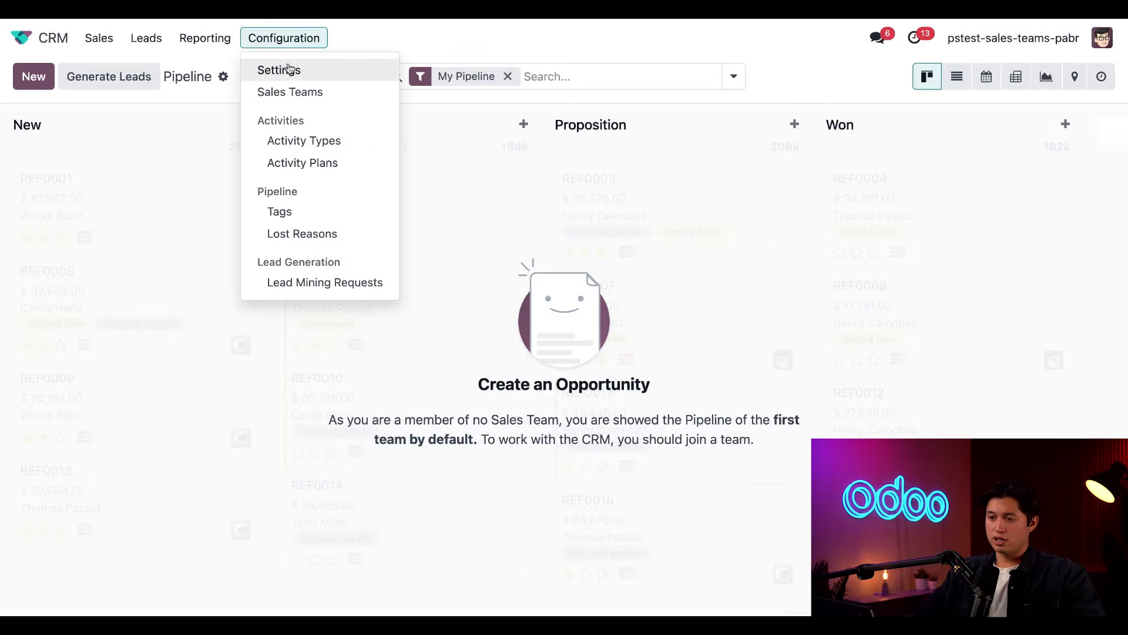
{"action": "left_click", "coordinate": [279, 70]}
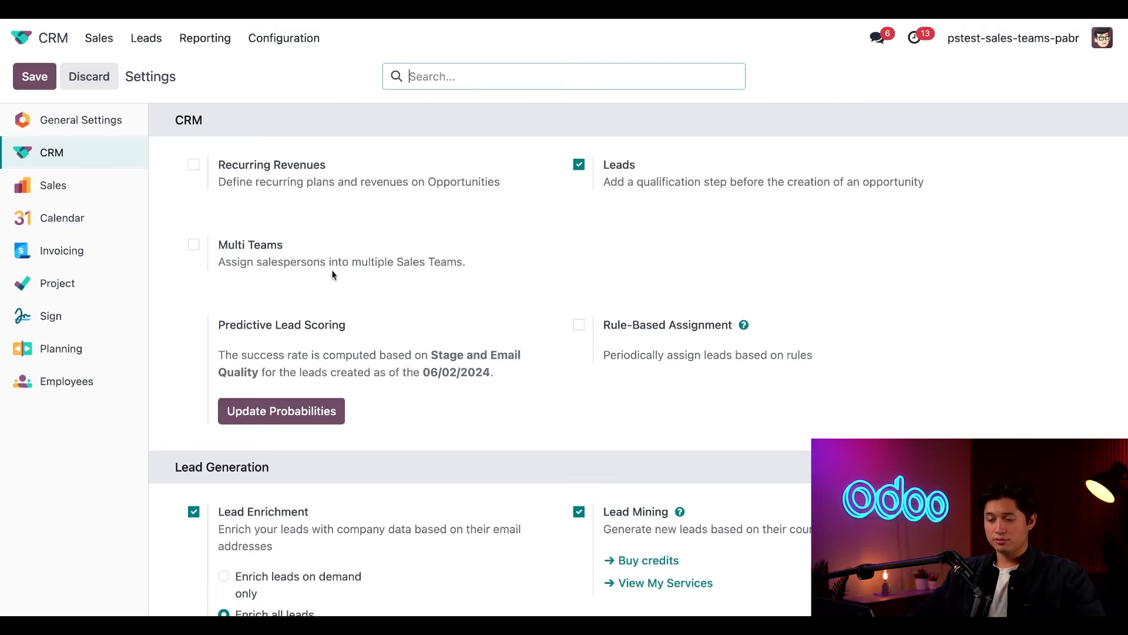
{"action": "mouse_move", "coordinate": [395, 228]}
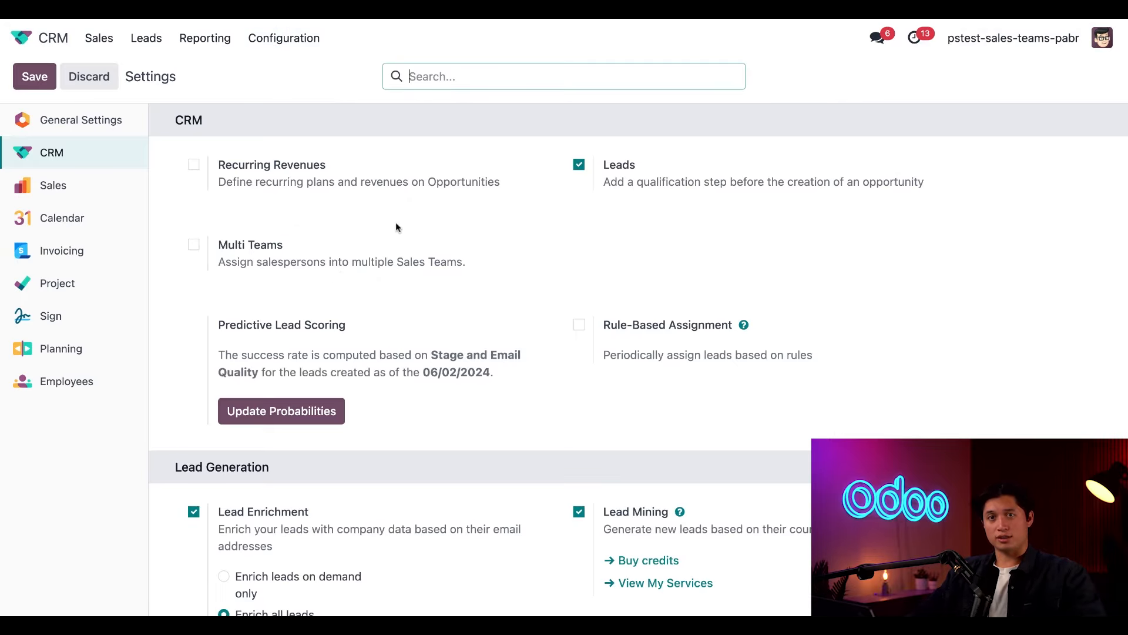
{"action": "left_click", "coordinate": [192, 244]}
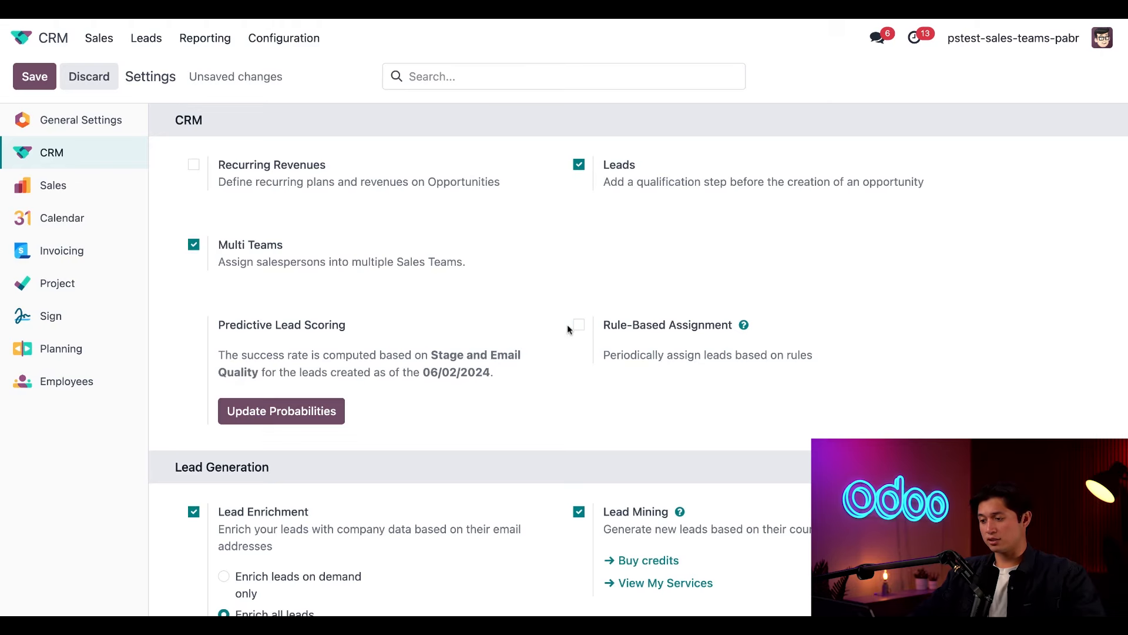
{"action": "left_click", "coordinate": [577, 324]}
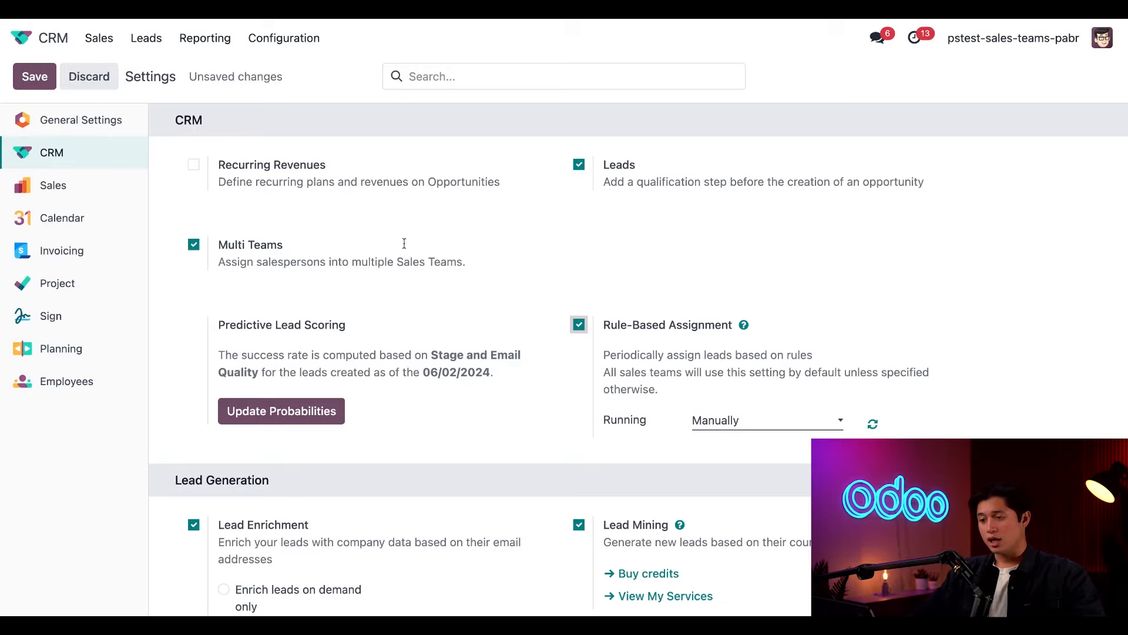
Save the CRM settings with Multi Teams and Rule-Based Assignment enabled
{"action": "left_click", "coordinate": [35, 77]}
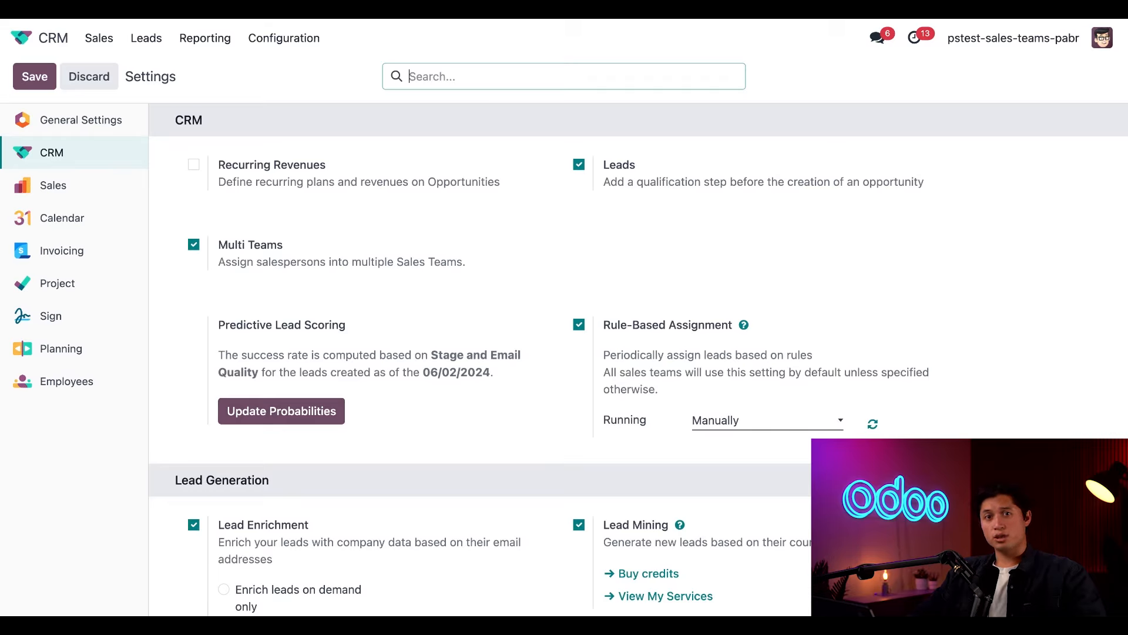
{"action": "mouse_move", "coordinate": [413, 444]}
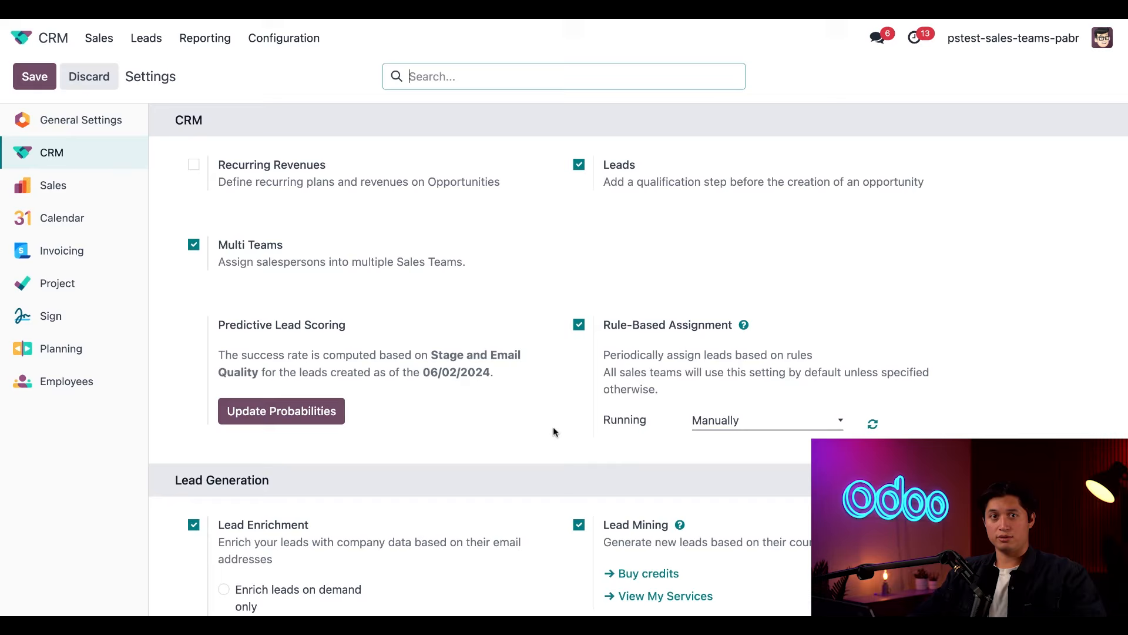
{"action": "mouse_move", "coordinate": [540, 458]}
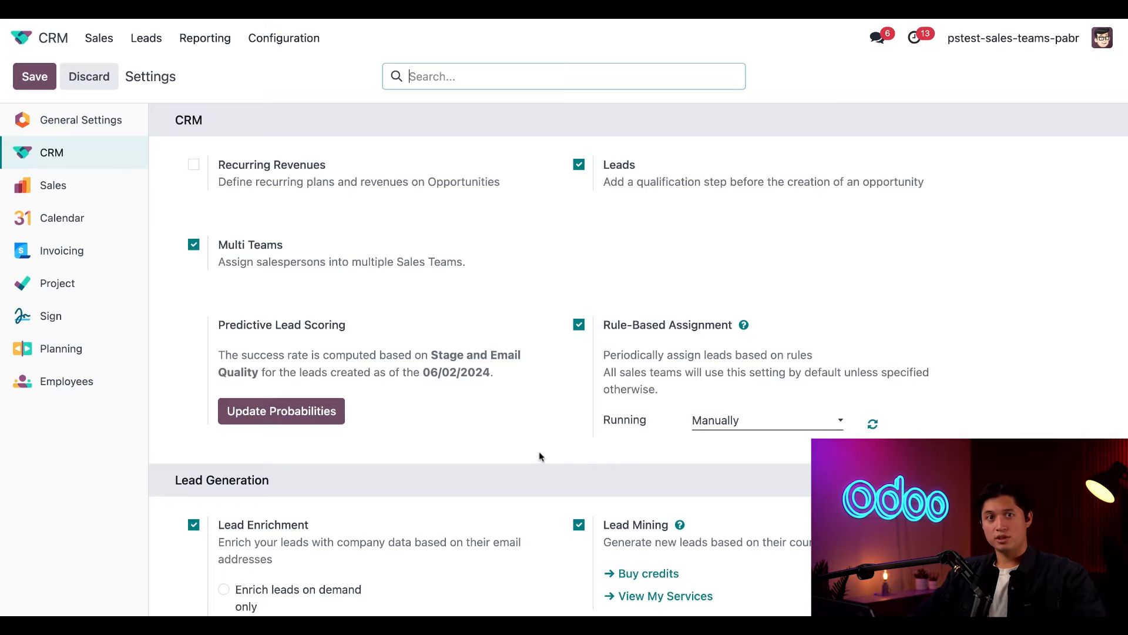
{"action": "mouse_move", "coordinate": [873, 423]}
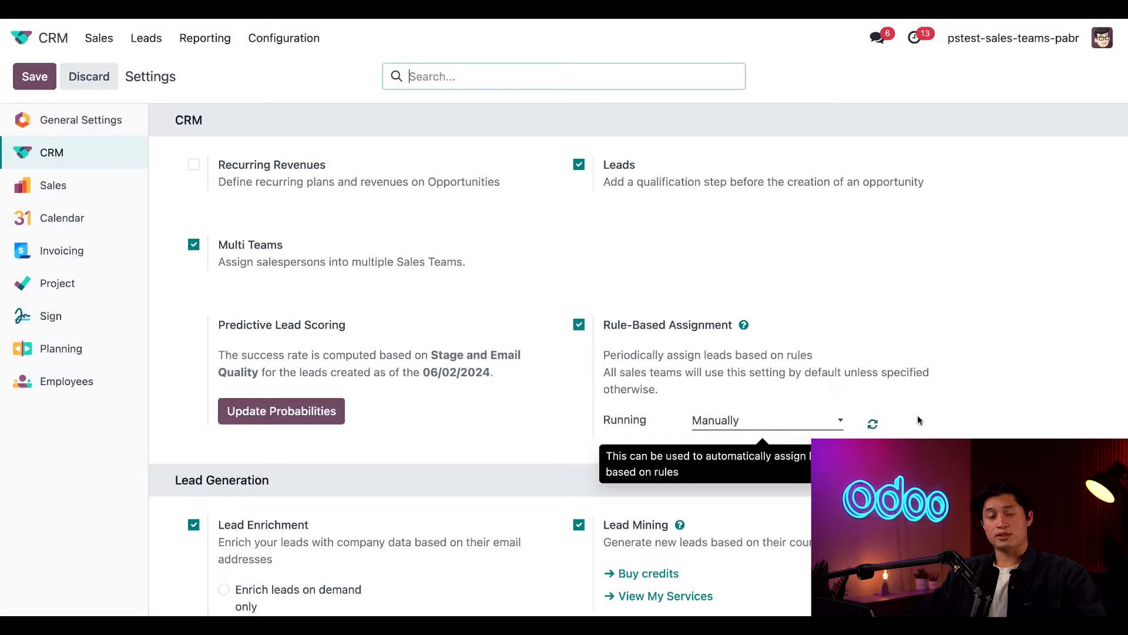
{"action": "mouse_move", "coordinate": [949, 408]}
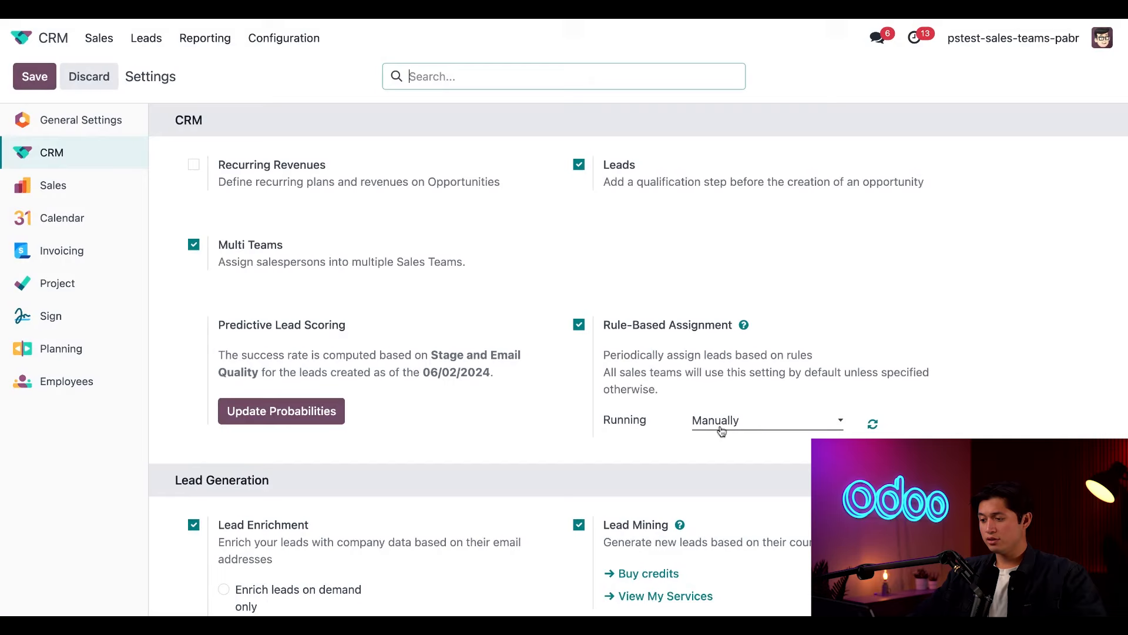
Set rule-based assignment to run Repeatedly every 2 Minutes instead of Days
{"action": "left_click", "coordinate": [766, 420]}
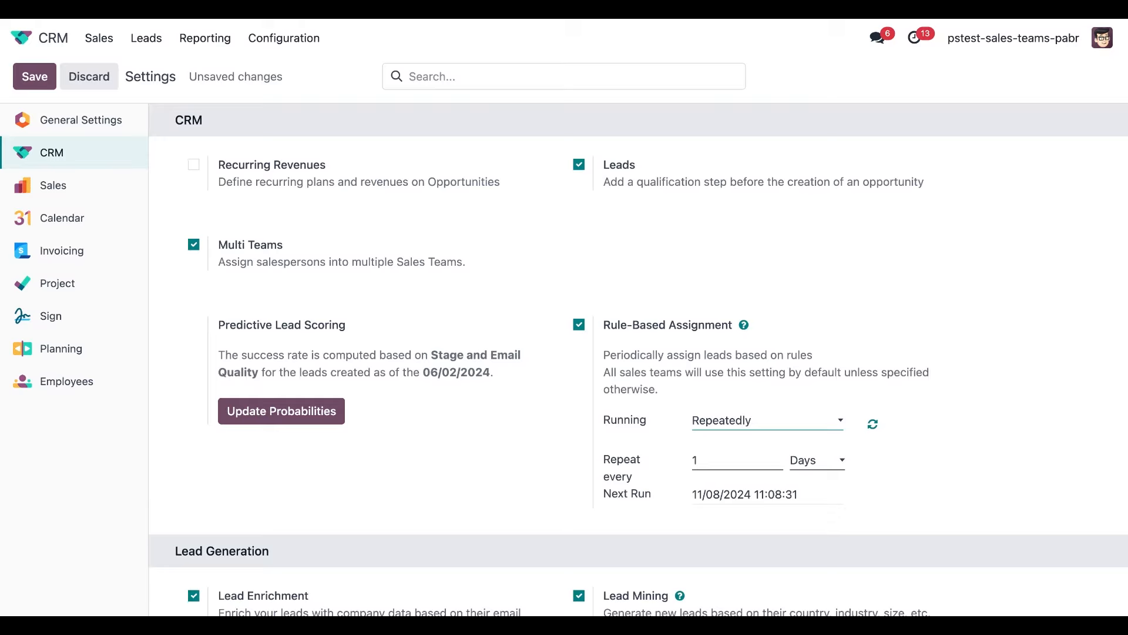
{"action": "left_click", "coordinate": [735, 459]}
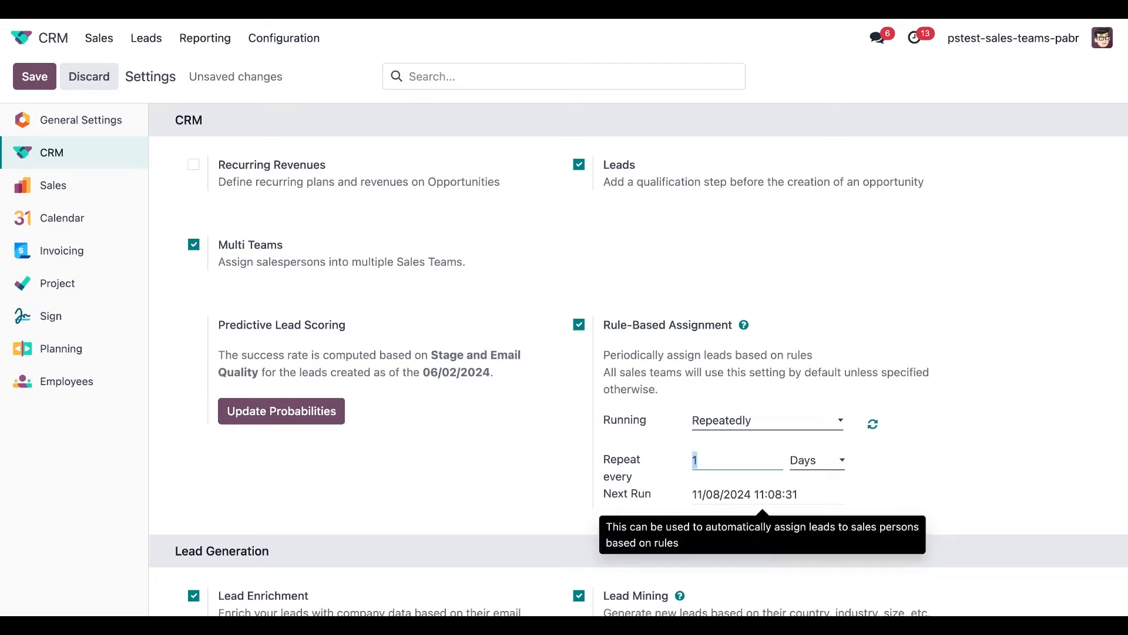
{"action": "type", "text": "2"}
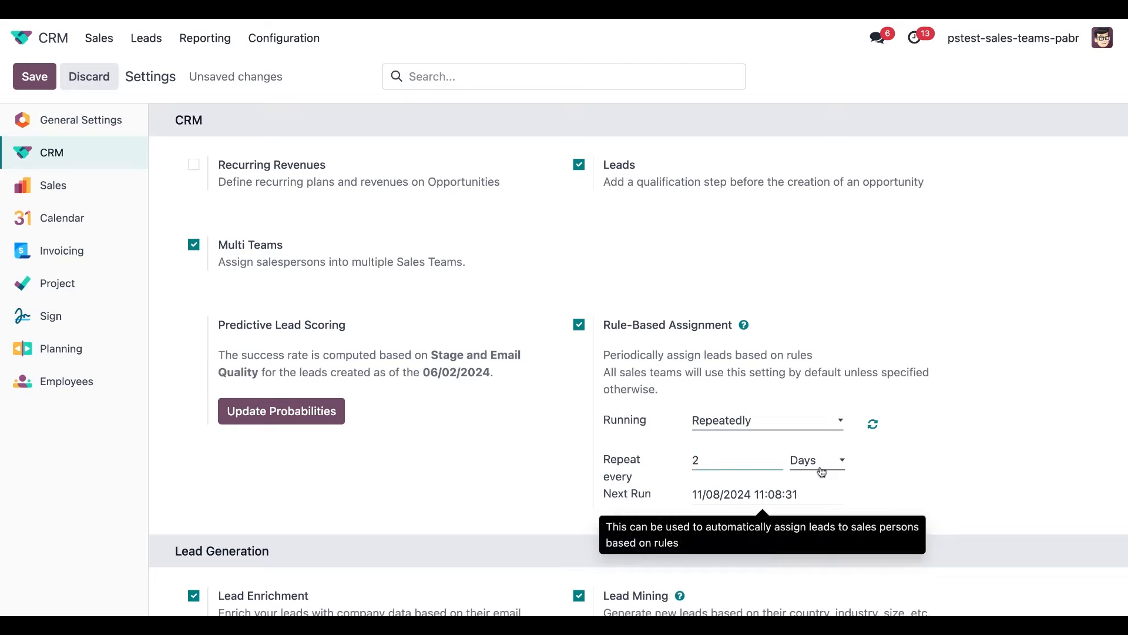
{"action": "left_click", "coordinate": [817, 461]}
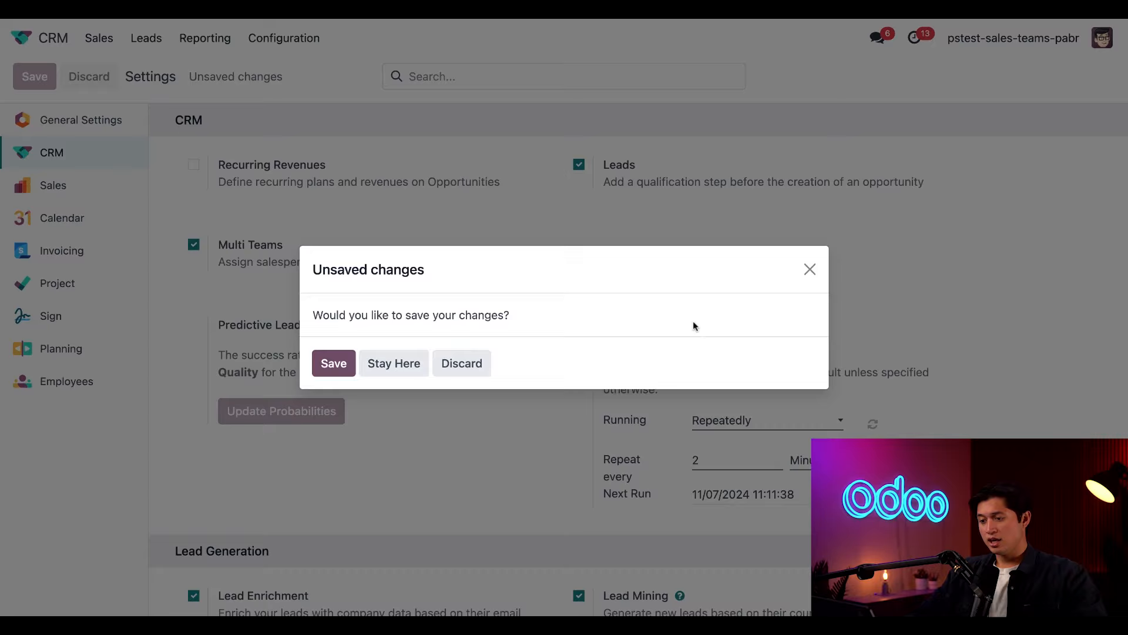
{"action": "mouse_move", "coordinate": [690, 323]}
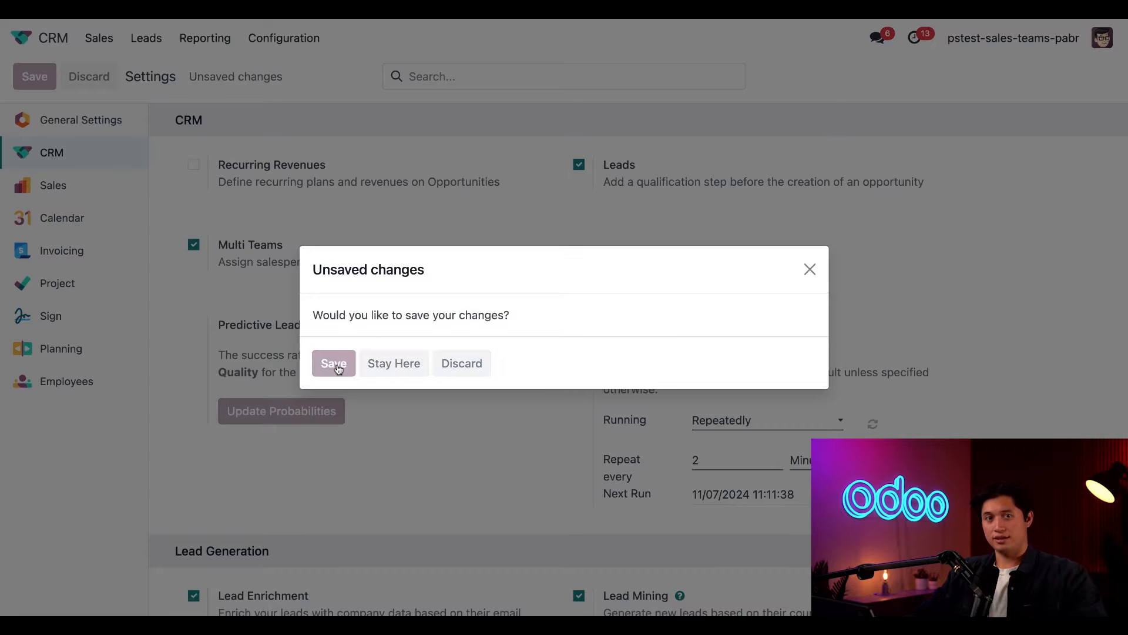
Save the 2-minute repeating assignment schedule from the Unsaved changes prompt
{"action": "left_click", "coordinate": [334, 362]}
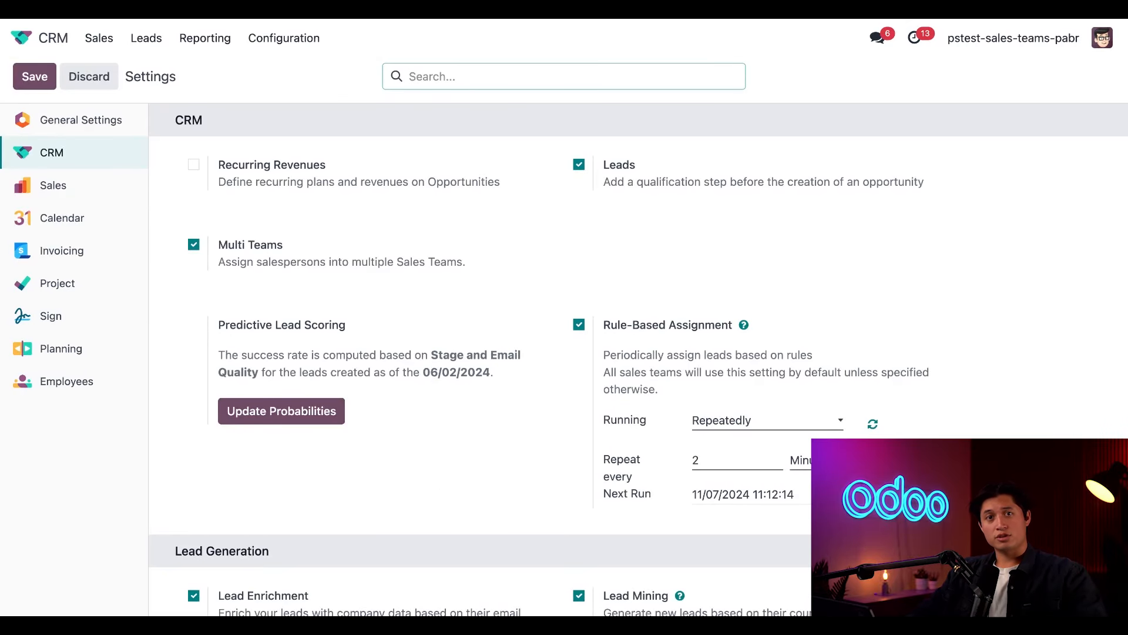
Open the LatAm Sales team record from Configuration > Sales Teams
{"action": "left_click", "coordinate": [283, 37]}
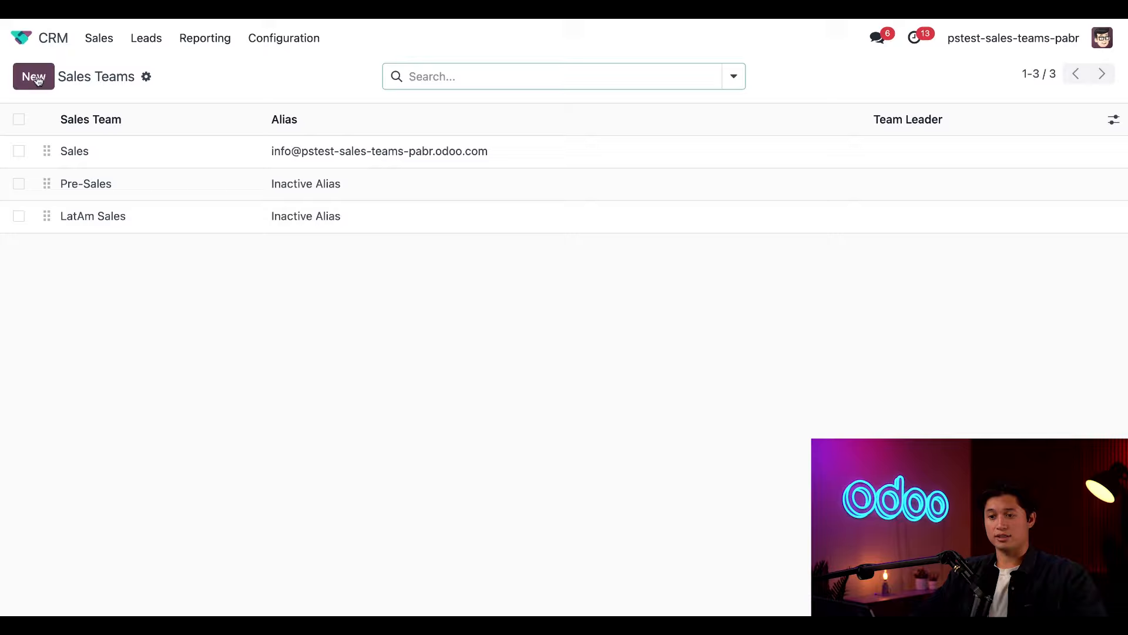
{"action": "mouse_move", "coordinate": [204, 318]}
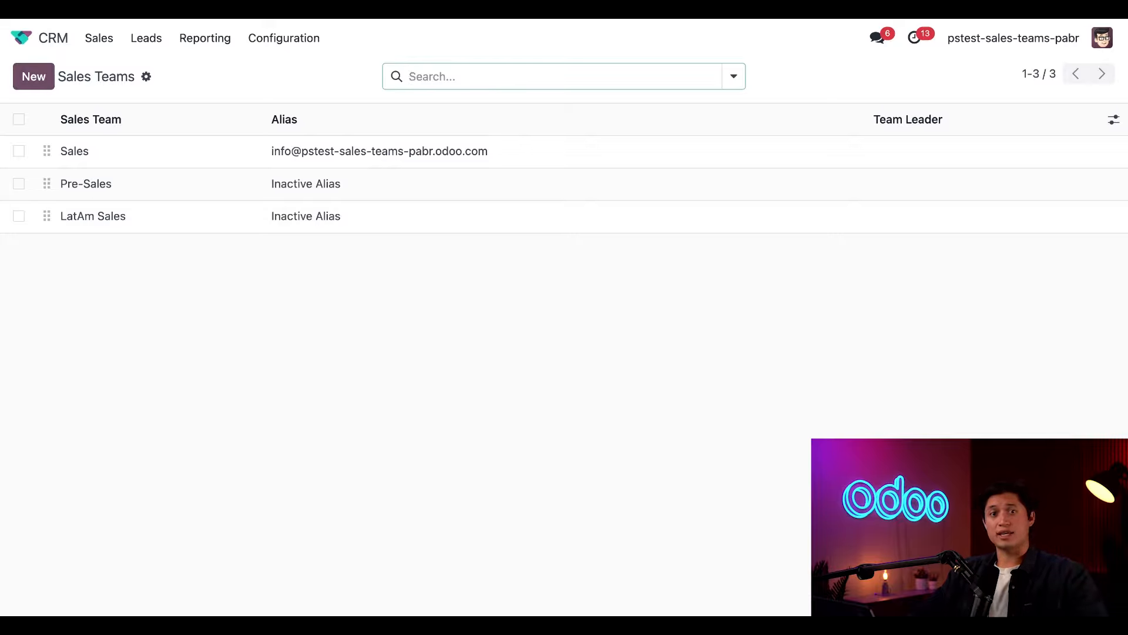
{"action": "mouse_move", "coordinate": [205, 231]}
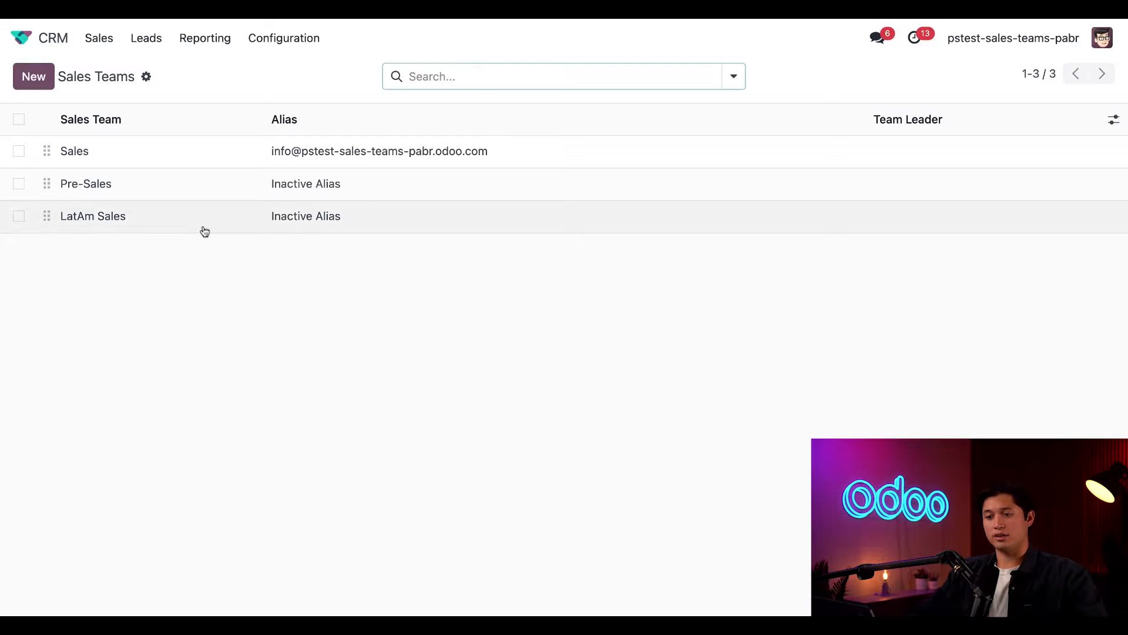
{"action": "left_click", "coordinate": [93, 215]}
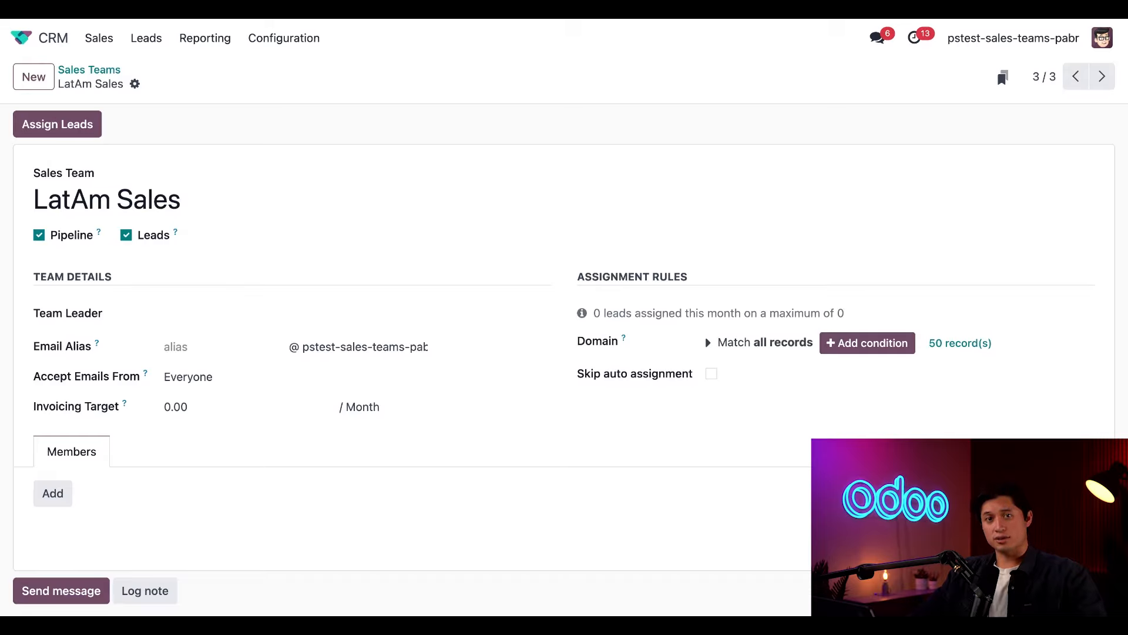
Set Marc Demo as Team Leader of LatAm Sales
{"action": "left_click", "coordinate": [286, 214]}
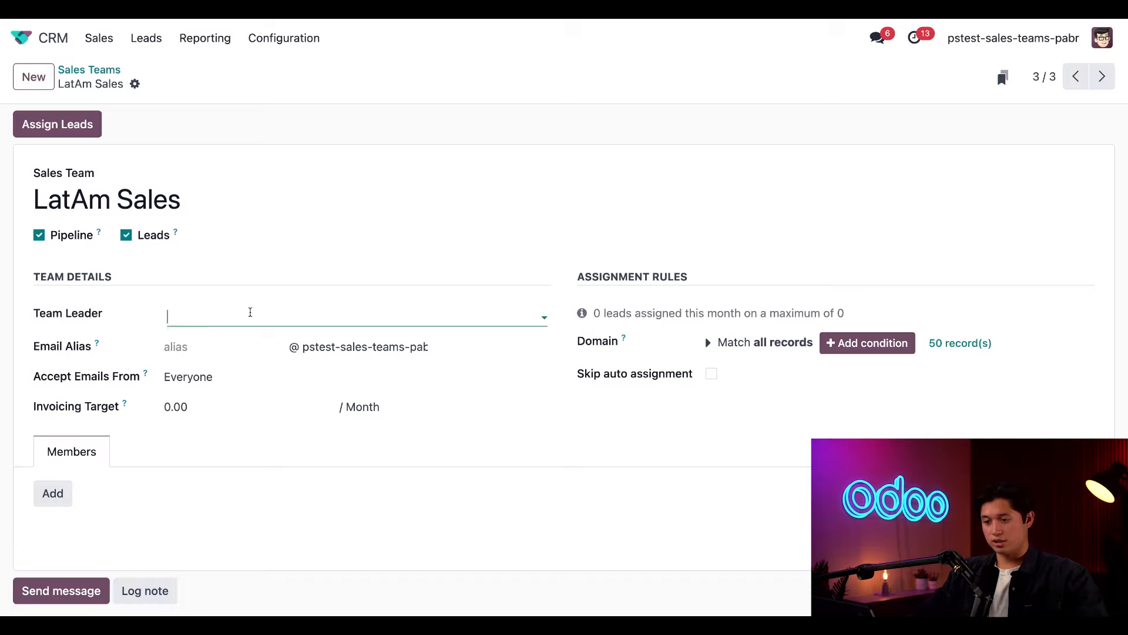
{"action": "type", "text": "marc"}
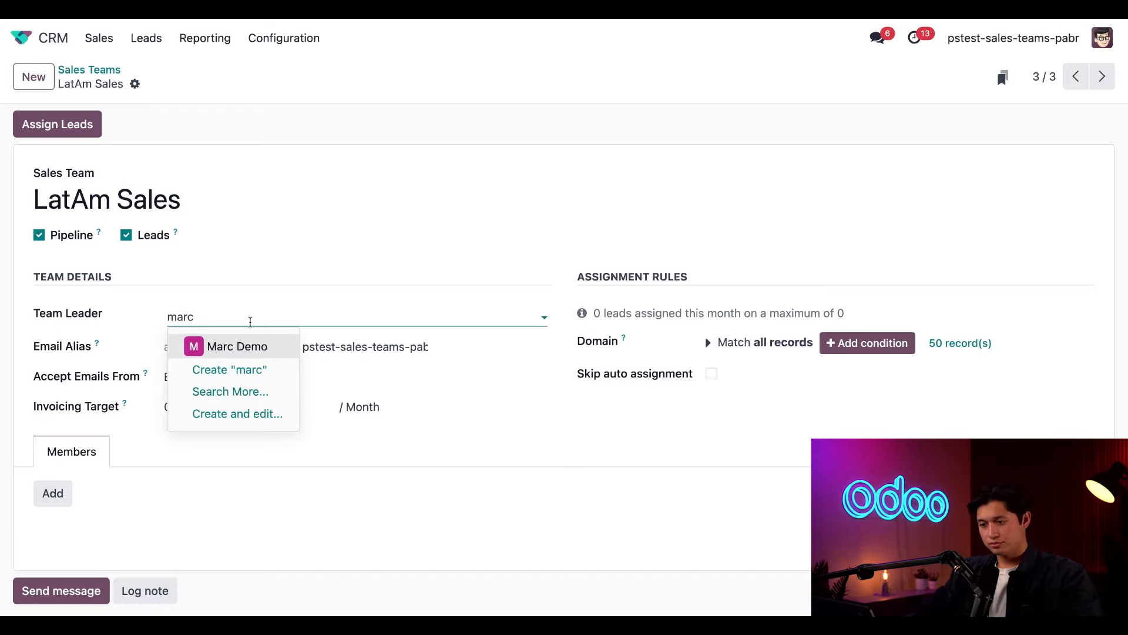
{"action": "left_click", "coordinate": [236, 346]}
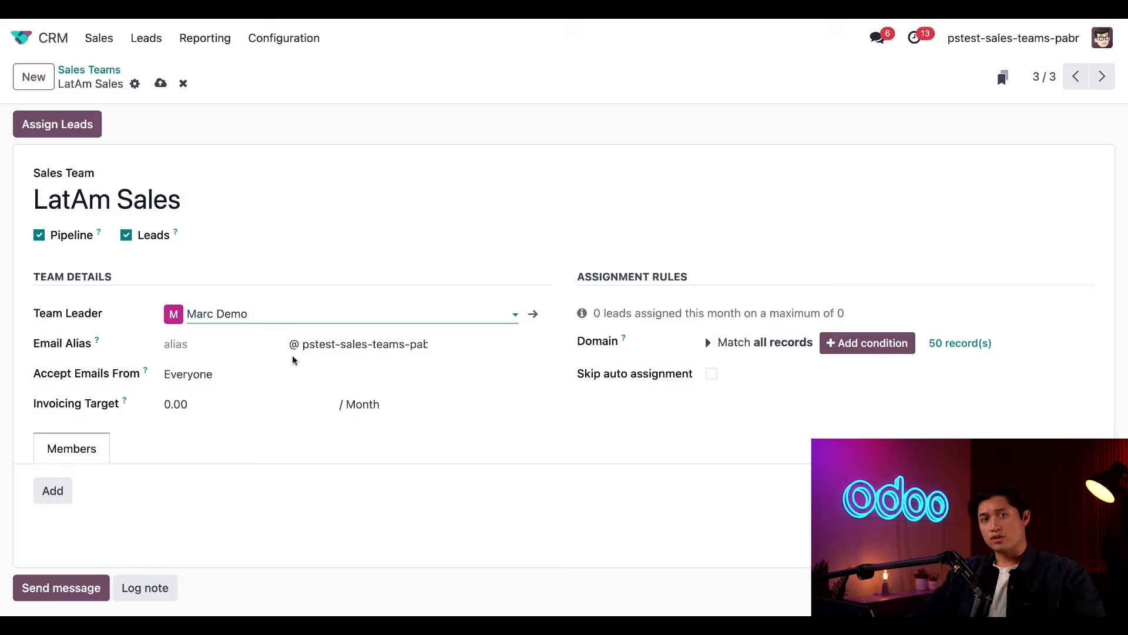
{"action": "mouse_move", "coordinate": [311, 285]}
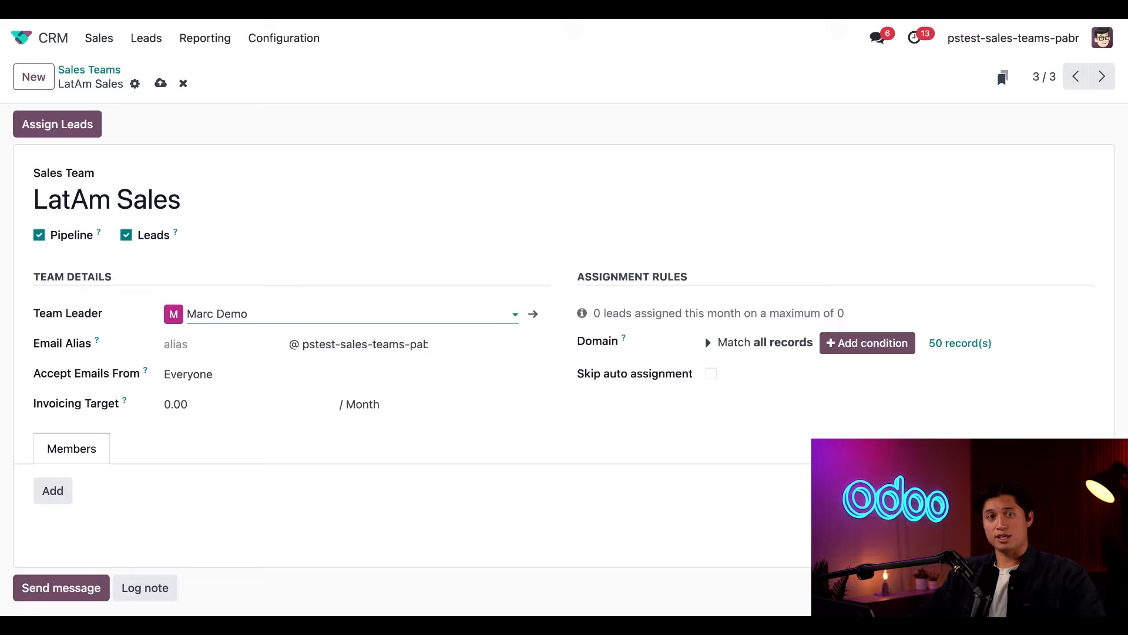
{"action": "mouse_move", "coordinate": [229, 360]}
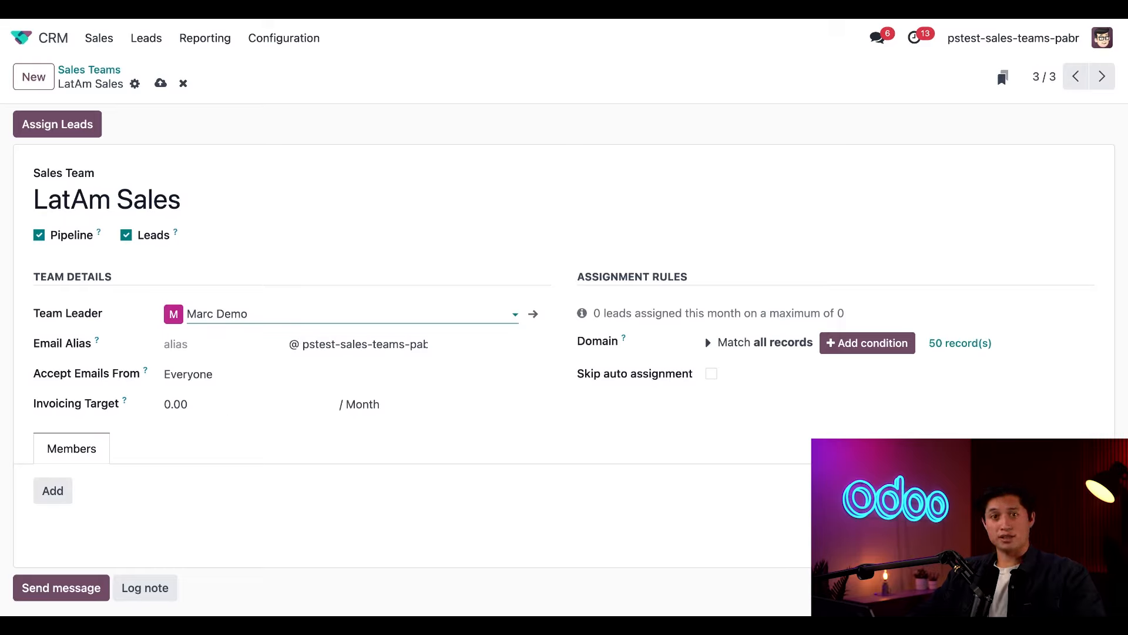
Enter the email alias latamsales for the LatAm Sales team
{"action": "type", "text": "latamsales"}
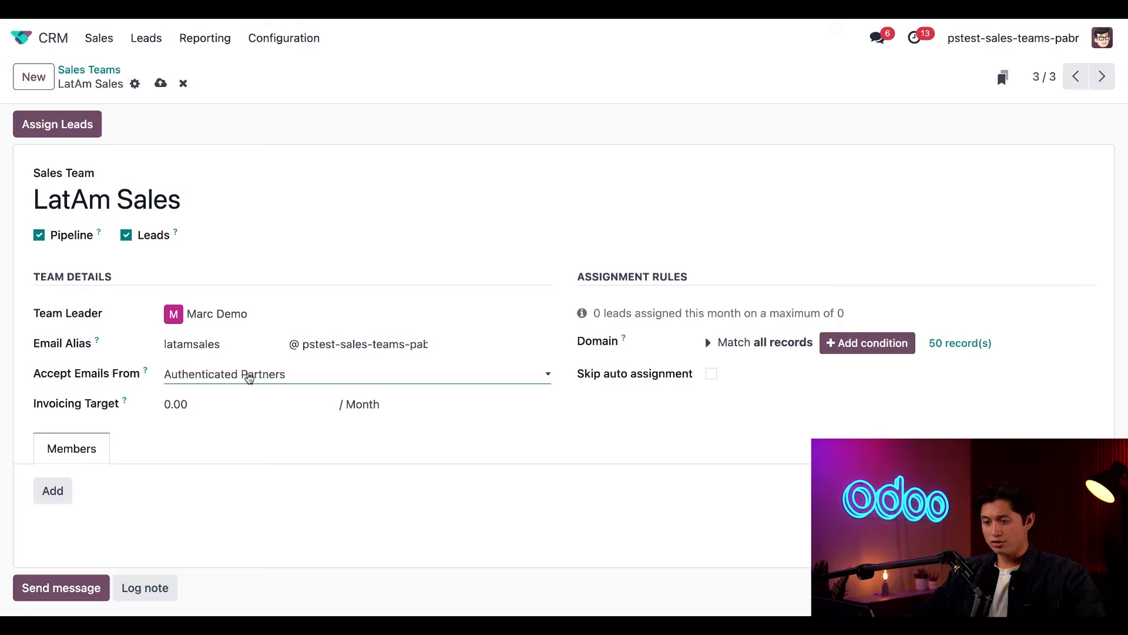
Try Authenticated Employees, then set Accept Emails From back to Everyone
{"action": "left_click", "coordinate": [358, 374]}
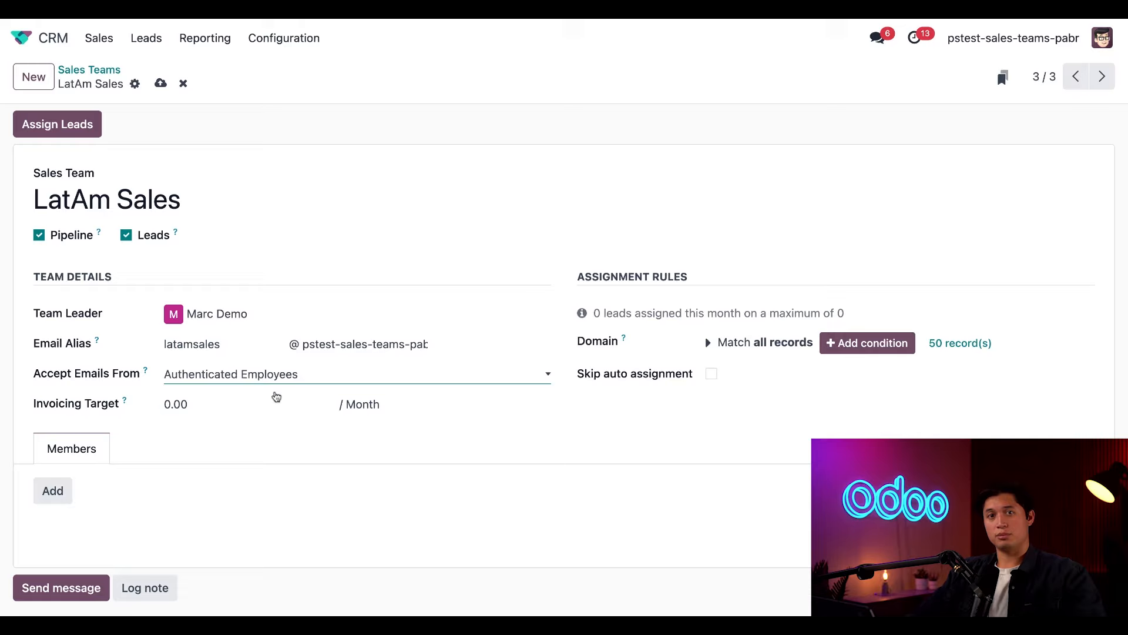
{"action": "mouse_move", "coordinate": [273, 382]}
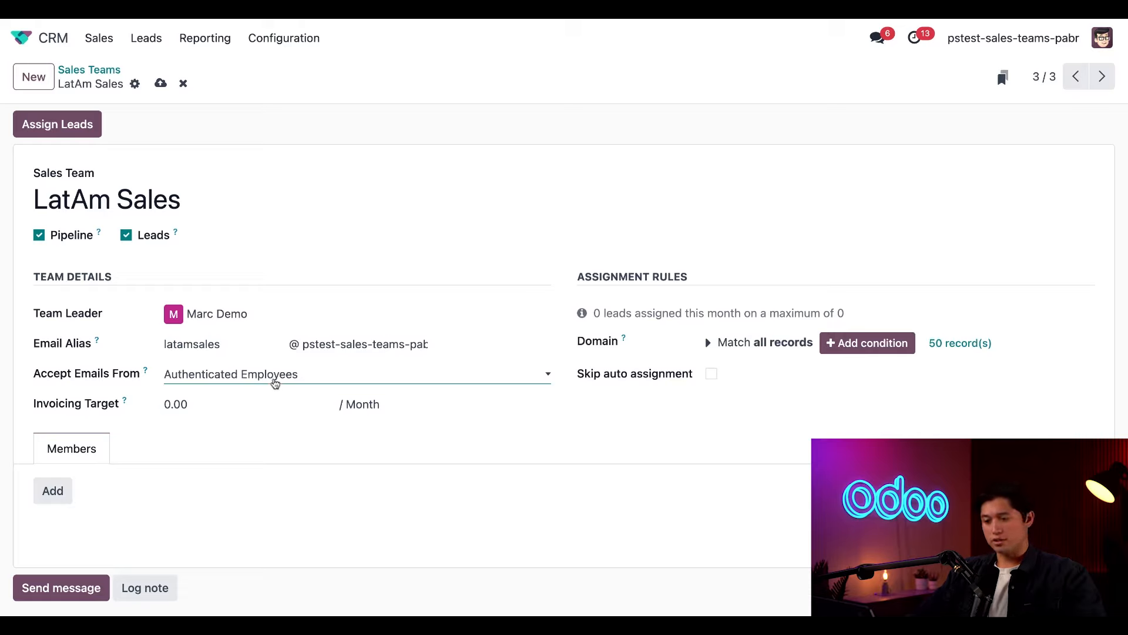
{"action": "left_click", "coordinate": [188, 373]}
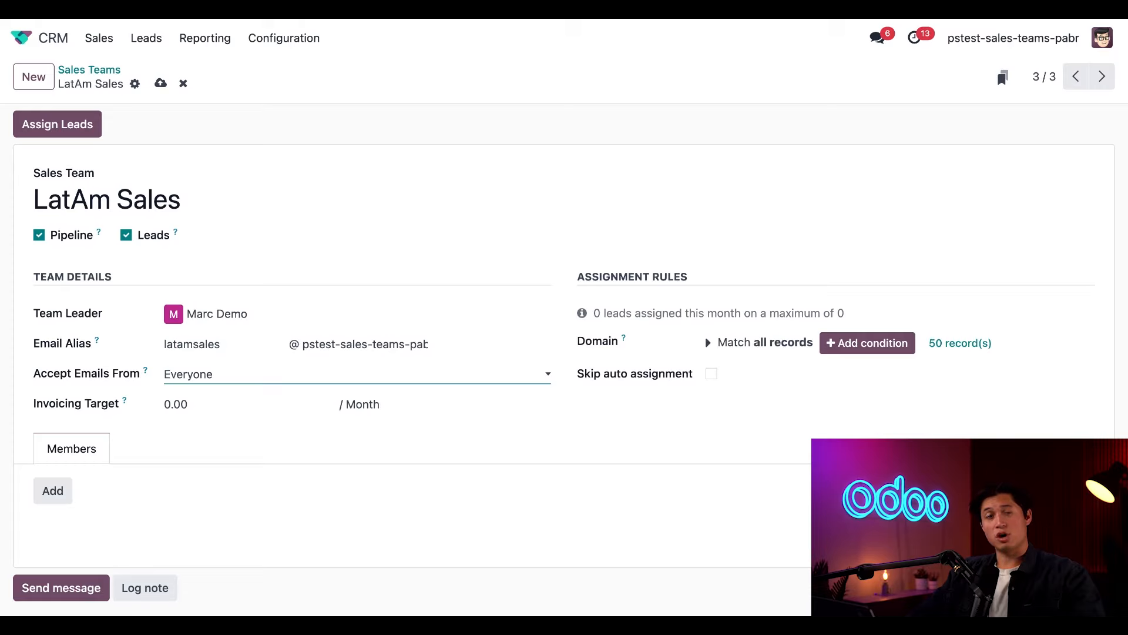
{"action": "mouse_move", "coordinate": [146, 433]}
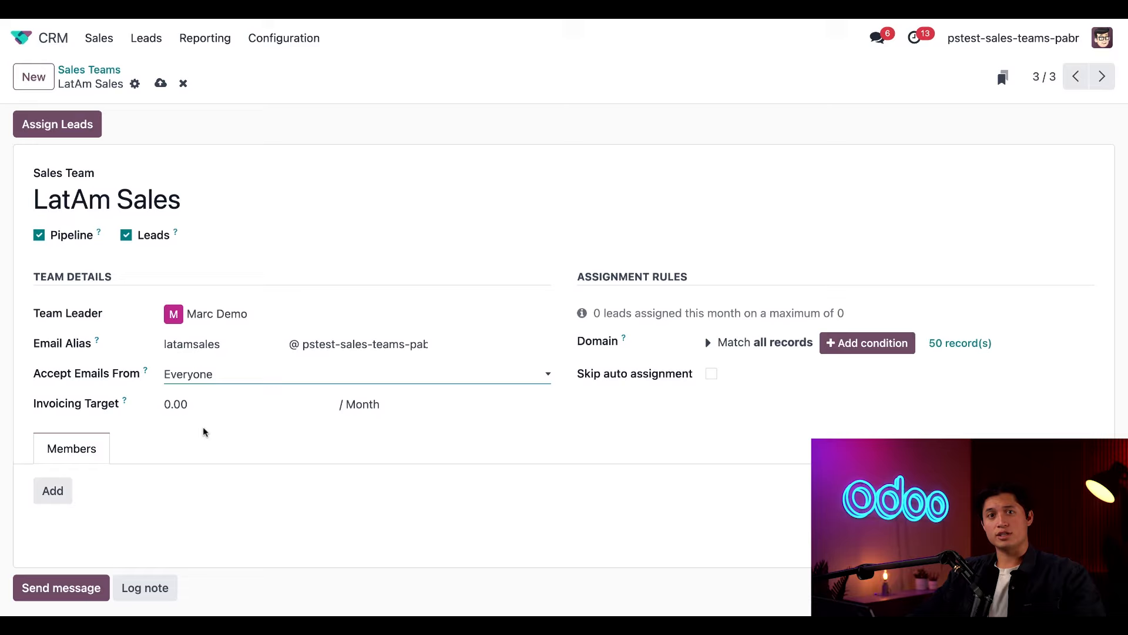
Enter a monthly Invoicing Target of 25,000.00 for LatAm Sales
{"action": "type", "text": "25,00"}
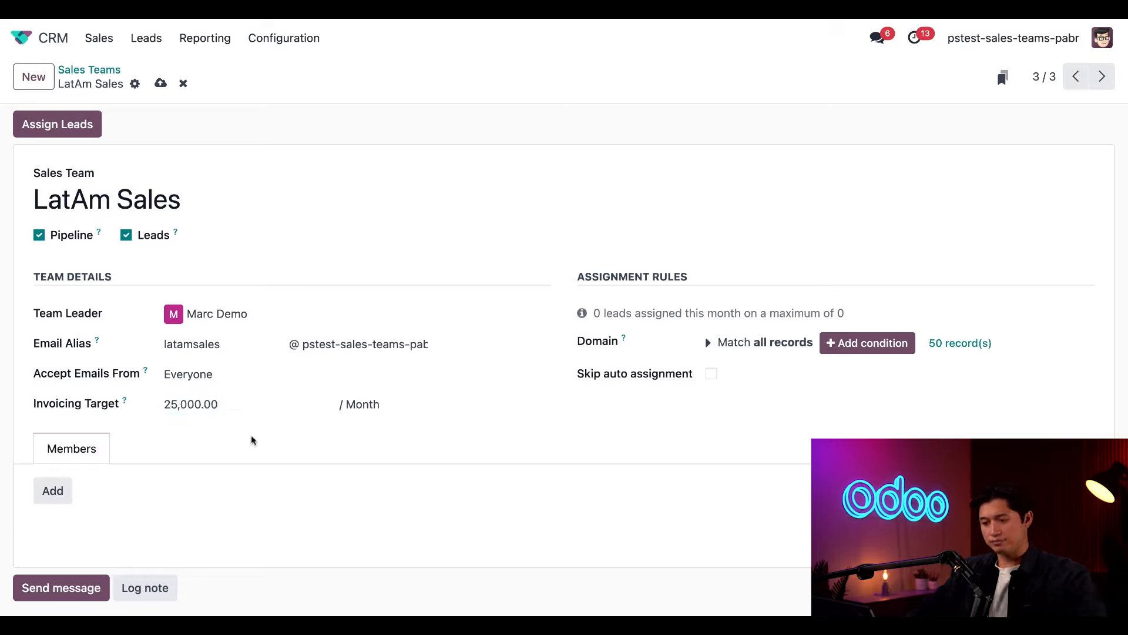
{"action": "mouse_move", "coordinate": [440, 441]}
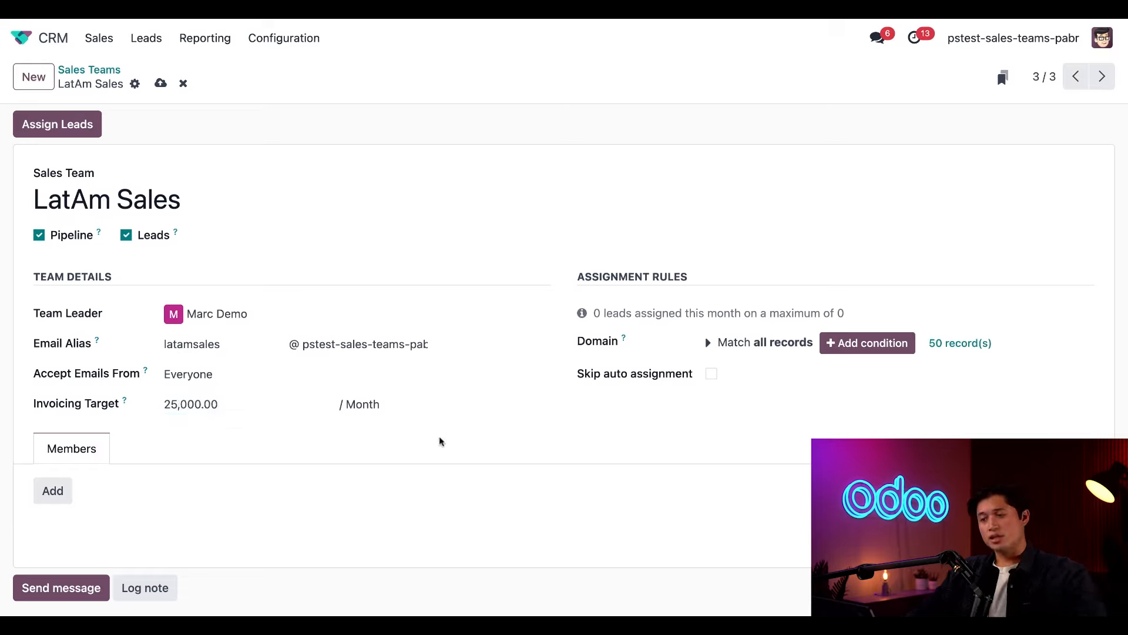
{"action": "mouse_move", "coordinate": [494, 453]}
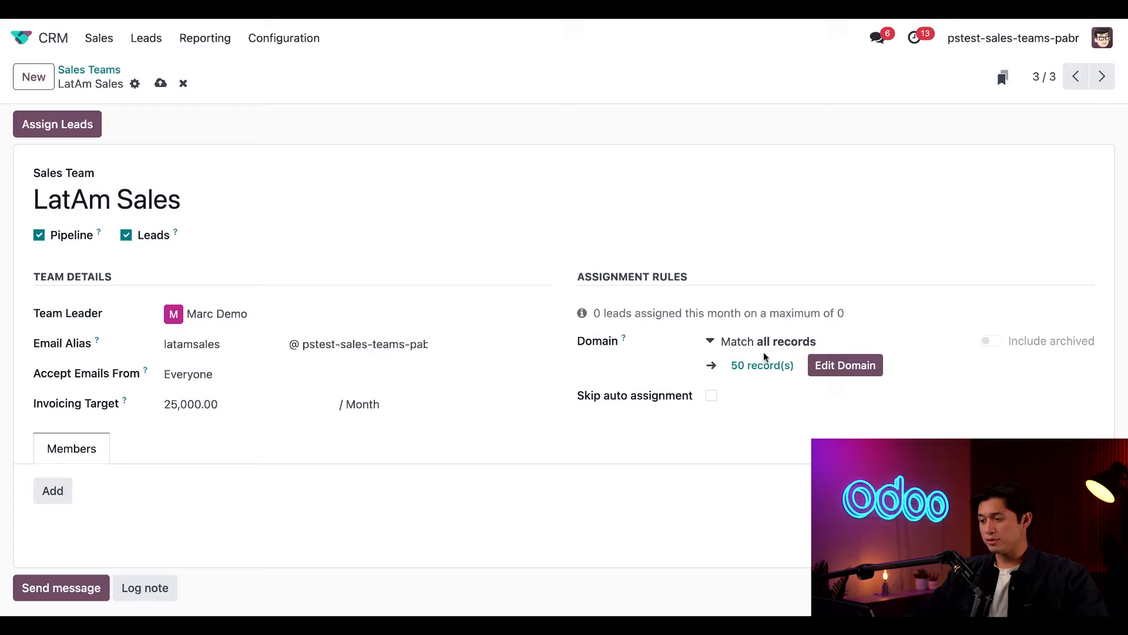
Define the assignment domain rule Tags contains 'latam', matching 26 records, and confirm it
{"action": "left_click", "coordinate": [845, 365]}
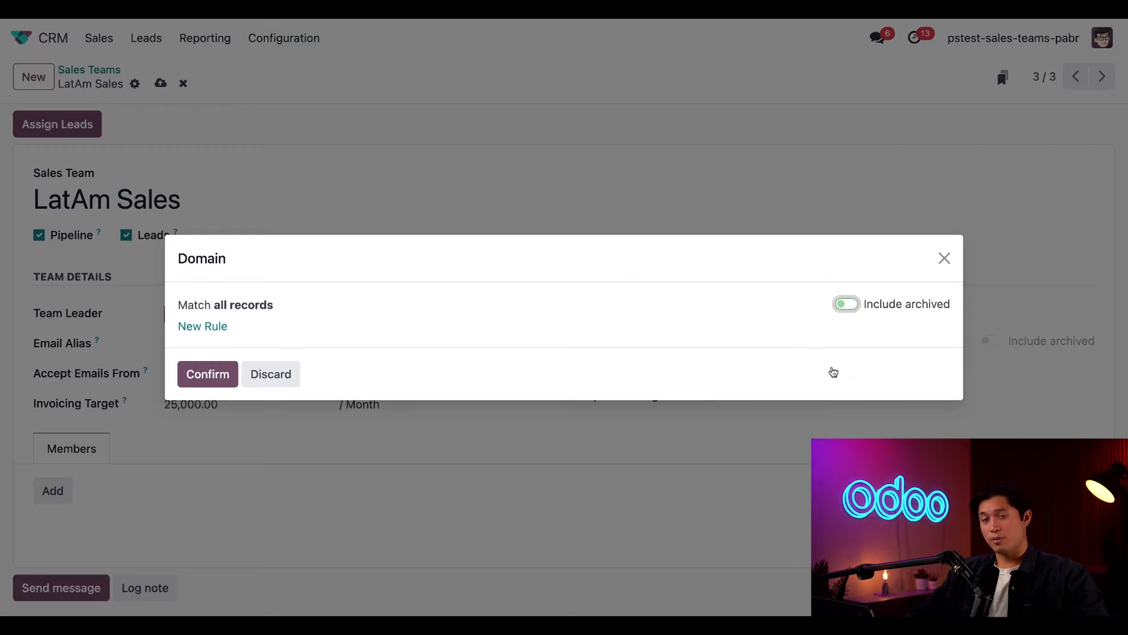
{"action": "left_click", "coordinate": [202, 326]}
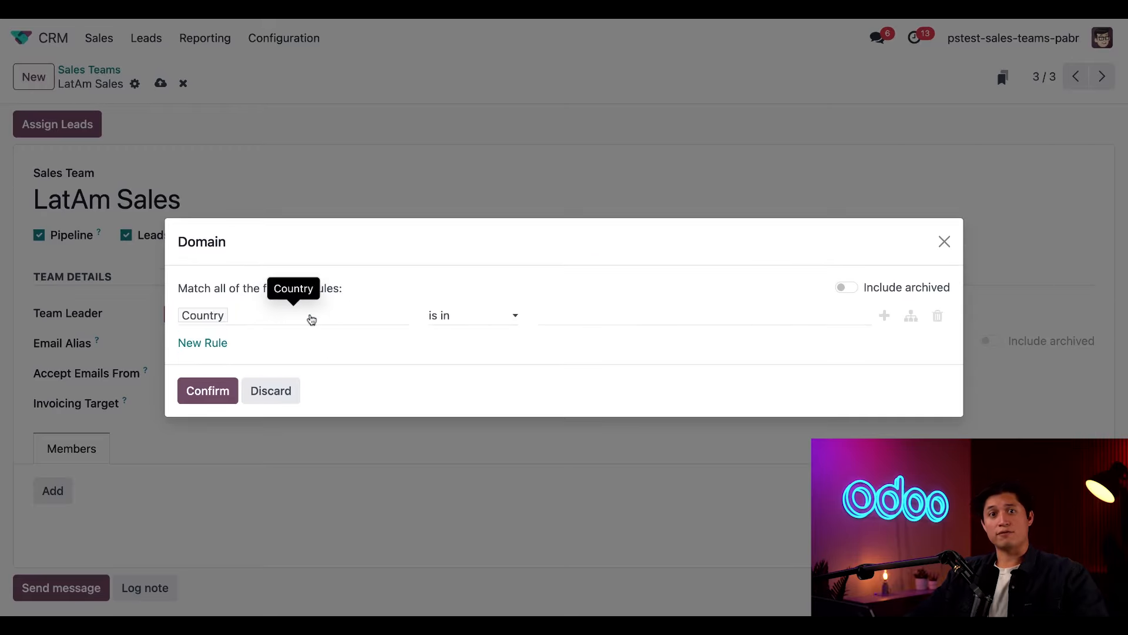
{"action": "left_click", "coordinate": [202, 315]}
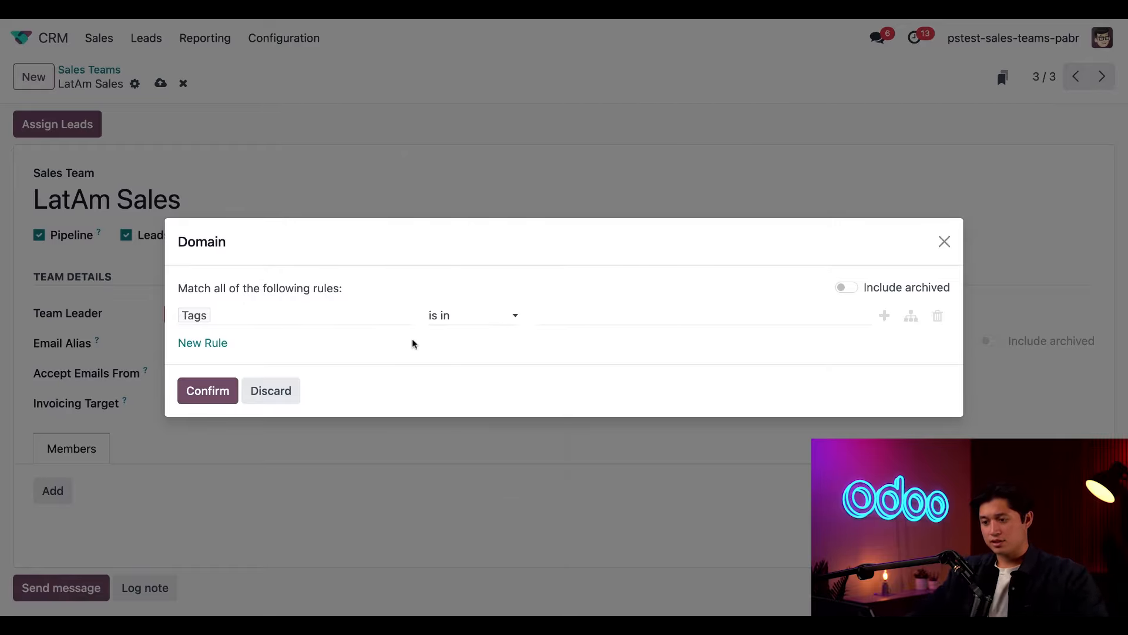
{"action": "mouse_move", "coordinate": [458, 325]}
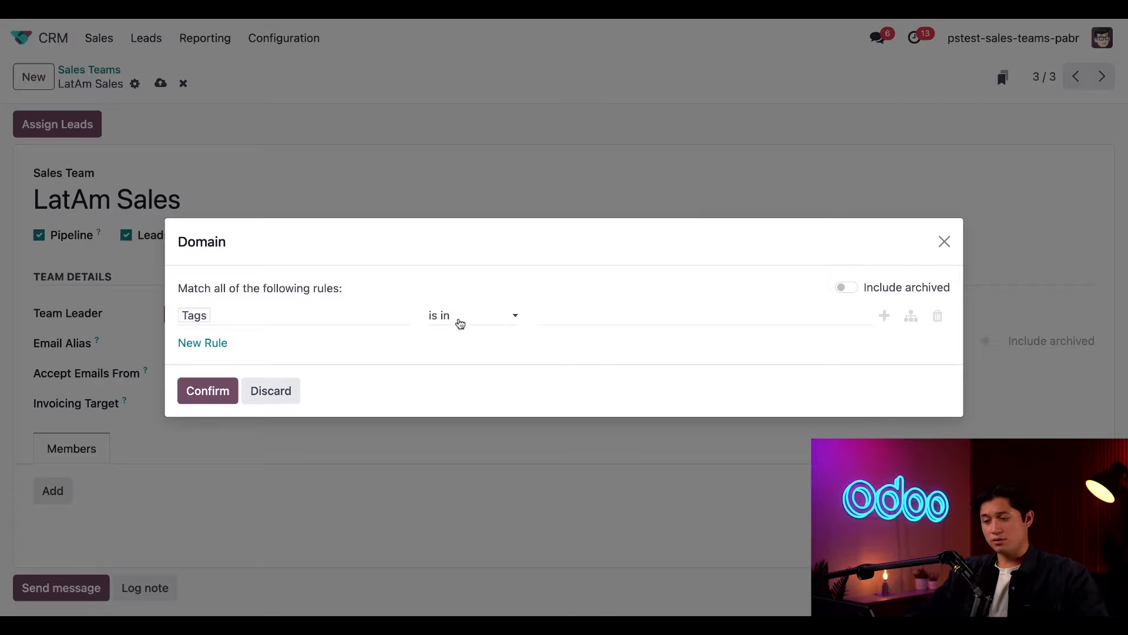
{"action": "left_click", "coordinate": [472, 315]}
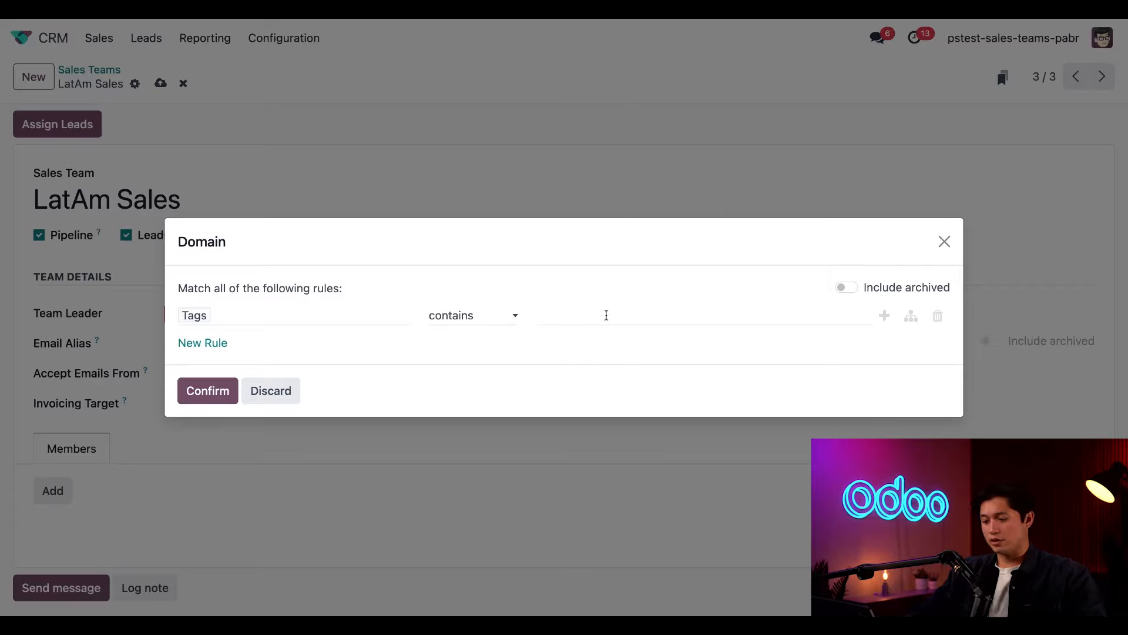
{"action": "type", "text": "latam"}
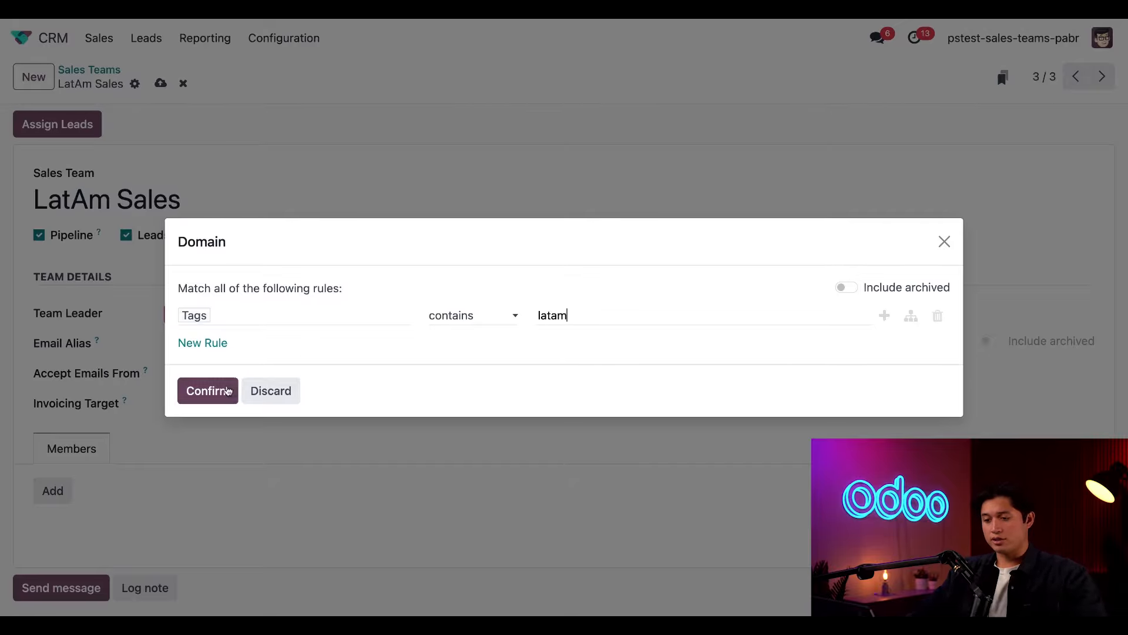
{"action": "left_click", "coordinate": [207, 391]}
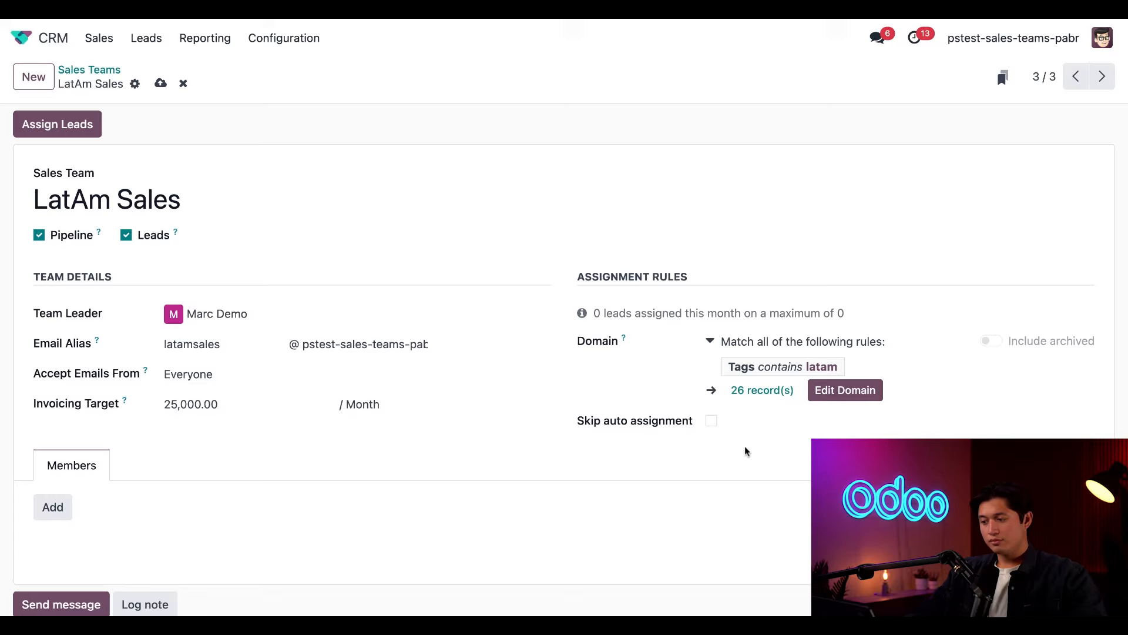
{"action": "mouse_move", "coordinate": [755, 413]}
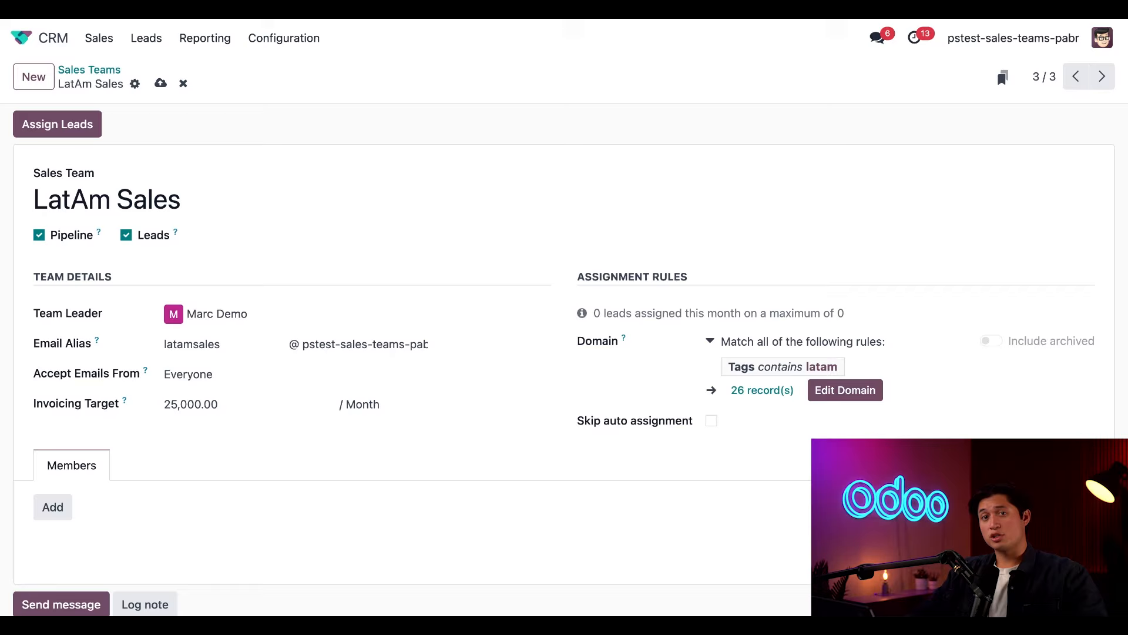
{"action": "mouse_move", "coordinate": [704, 437]}
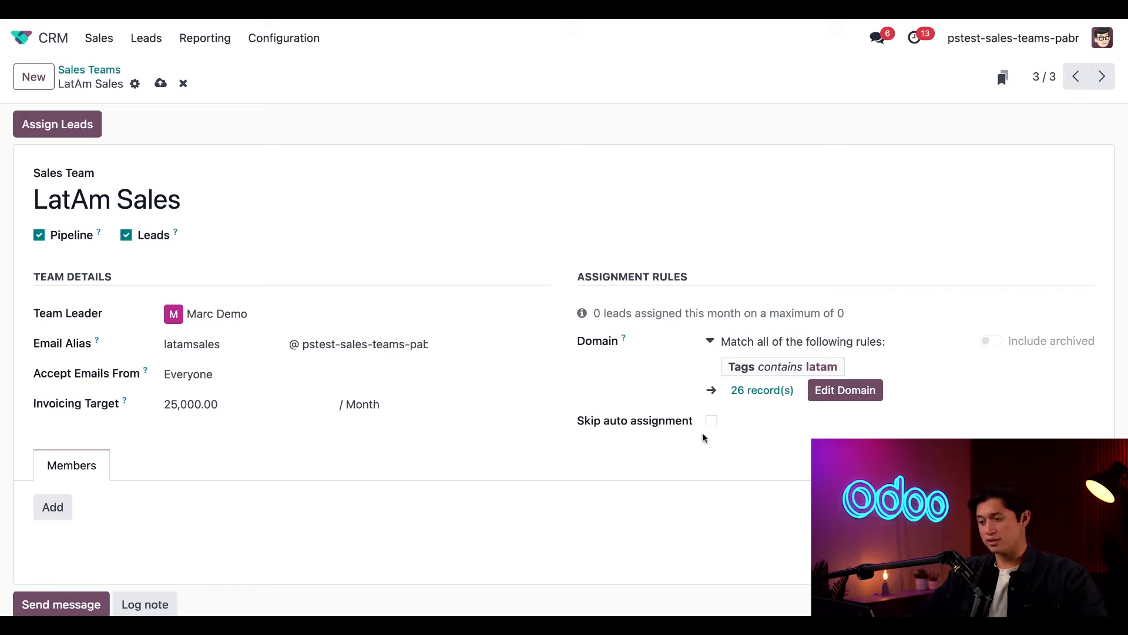
{"action": "mouse_move", "coordinate": [795, 432]}
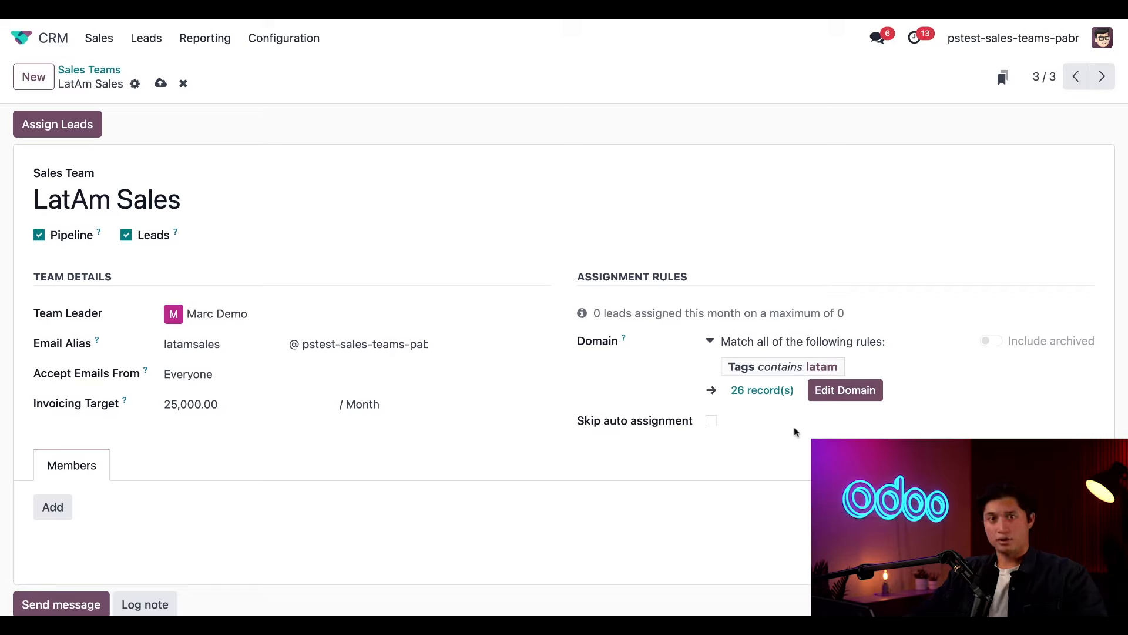
{"action": "mouse_move", "coordinate": [782, 452]}
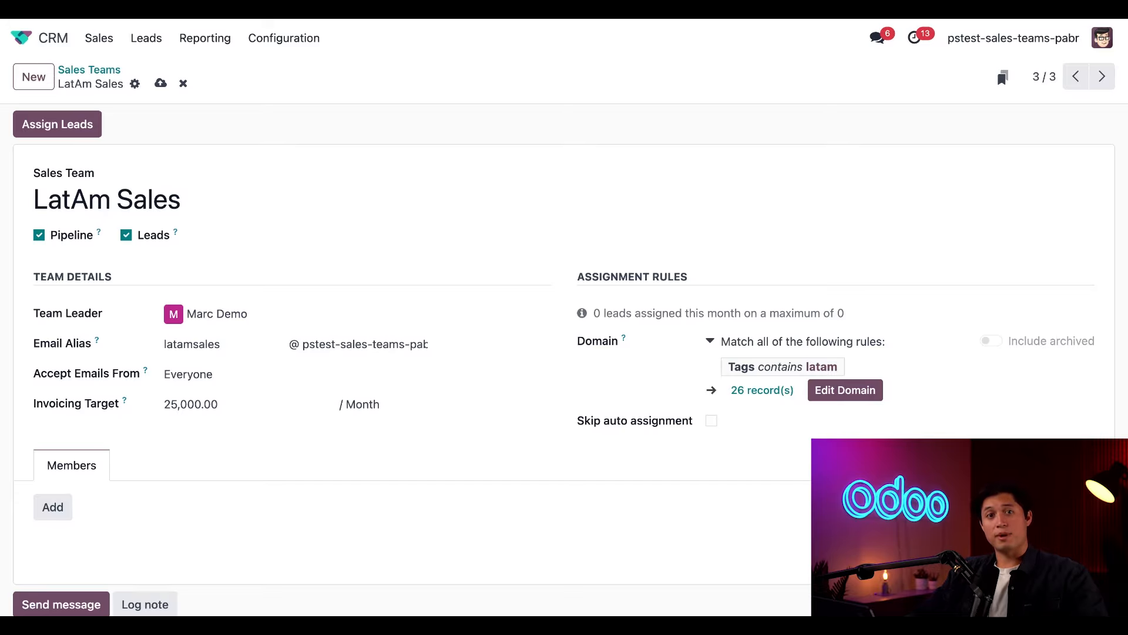
{"action": "scroll", "scroll_direction": "down", "scroll_amount": 3}
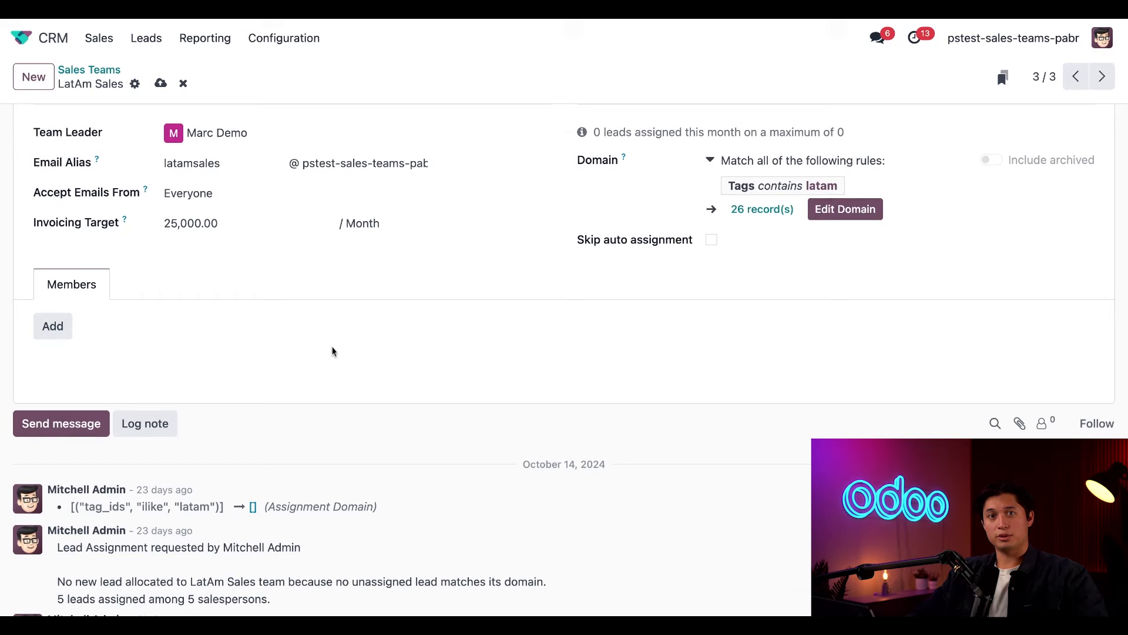
{"action": "mouse_move", "coordinate": [75, 315]}
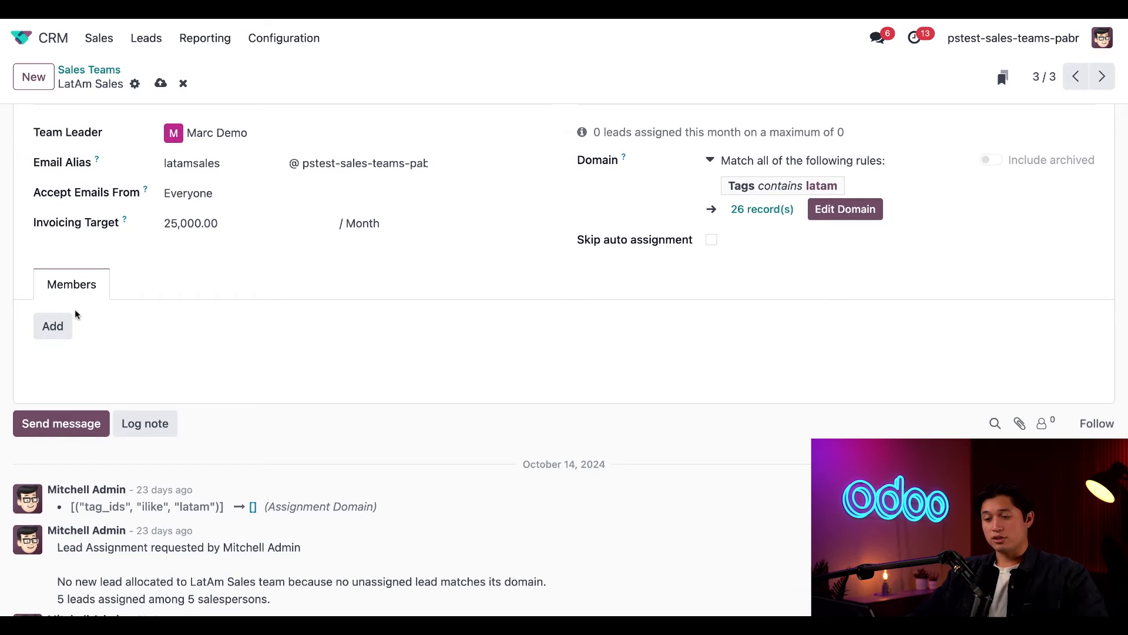
{"action": "left_click", "coordinate": [52, 325]}
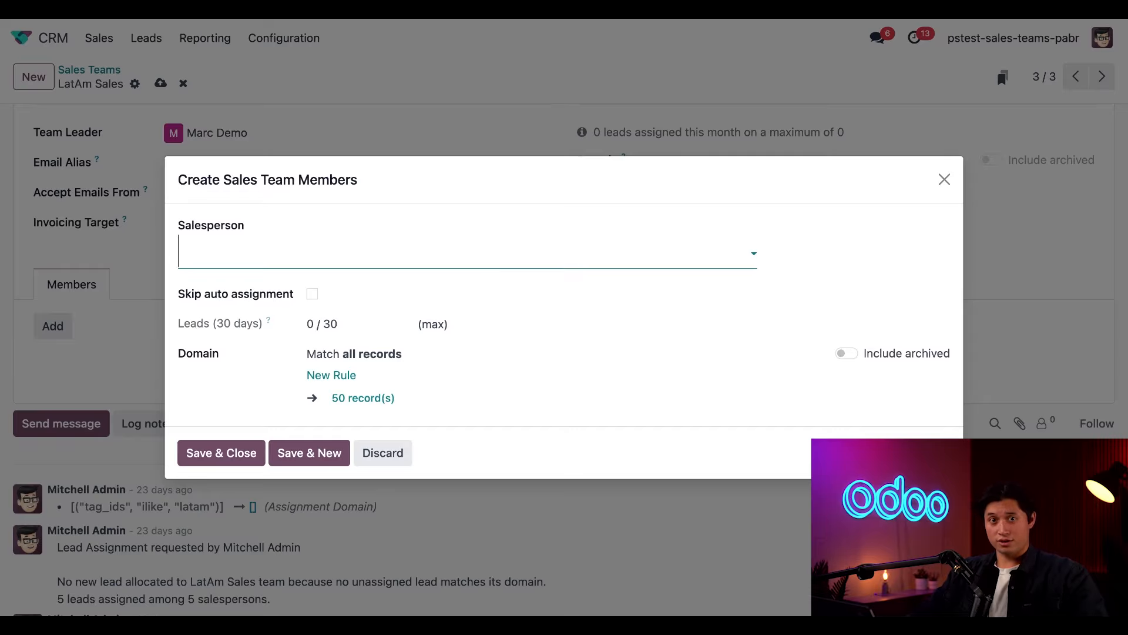
{"action": "left_click", "coordinate": [468, 252]}
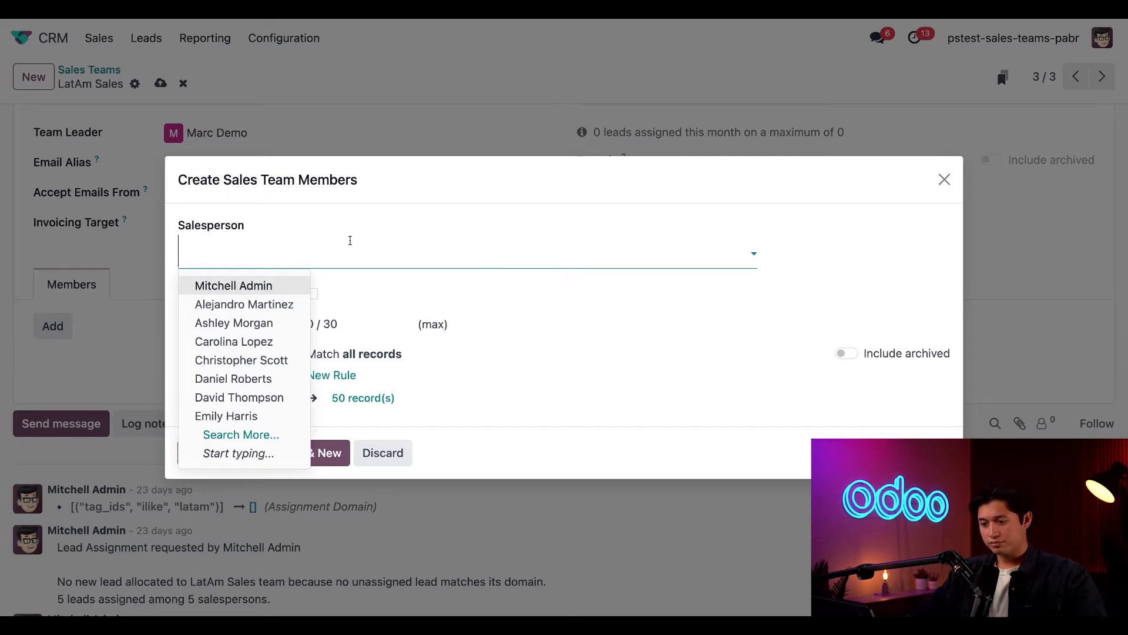
{"action": "left_click", "coordinate": [239, 398]}
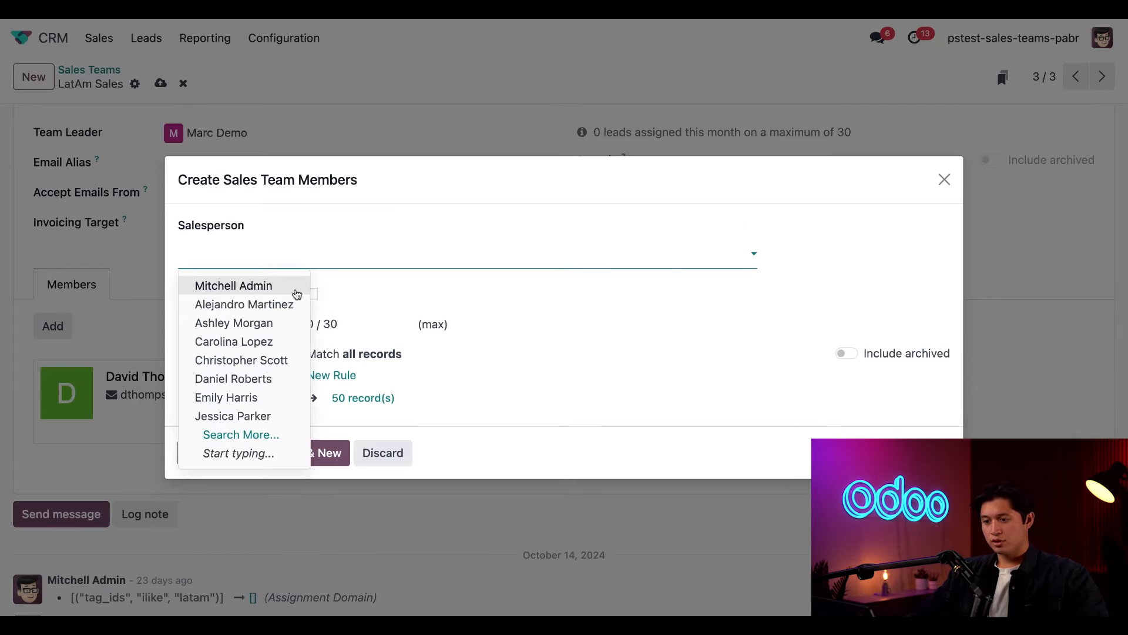
{"action": "left_click", "coordinate": [244, 304]}
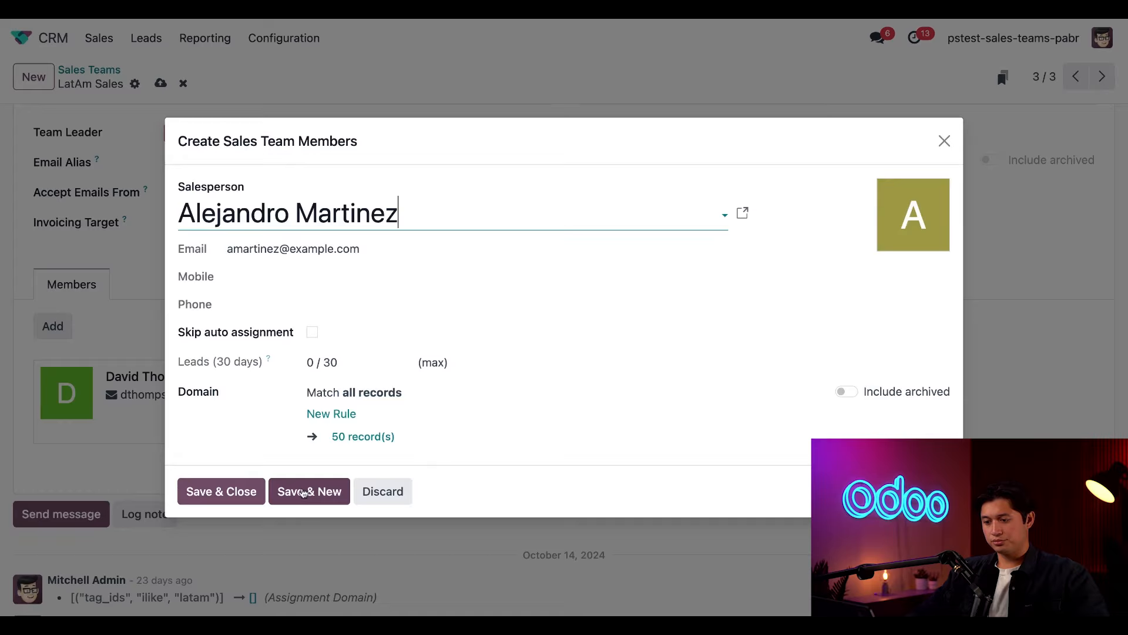
{"action": "left_click", "coordinate": [454, 213]}
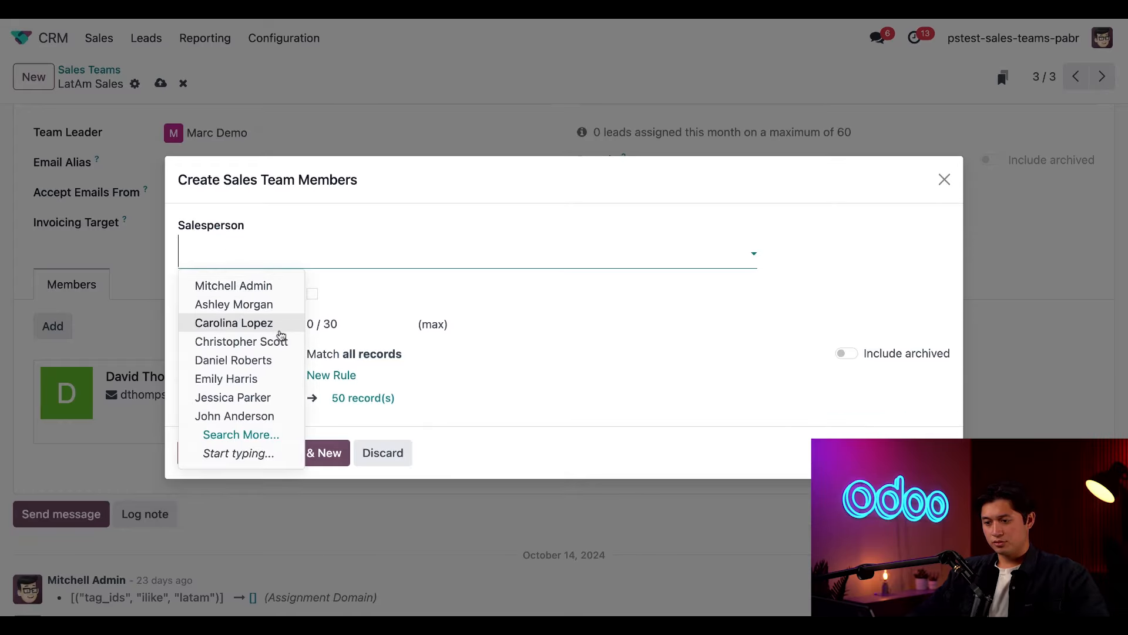
{"action": "left_click", "coordinate": [234, 322]}
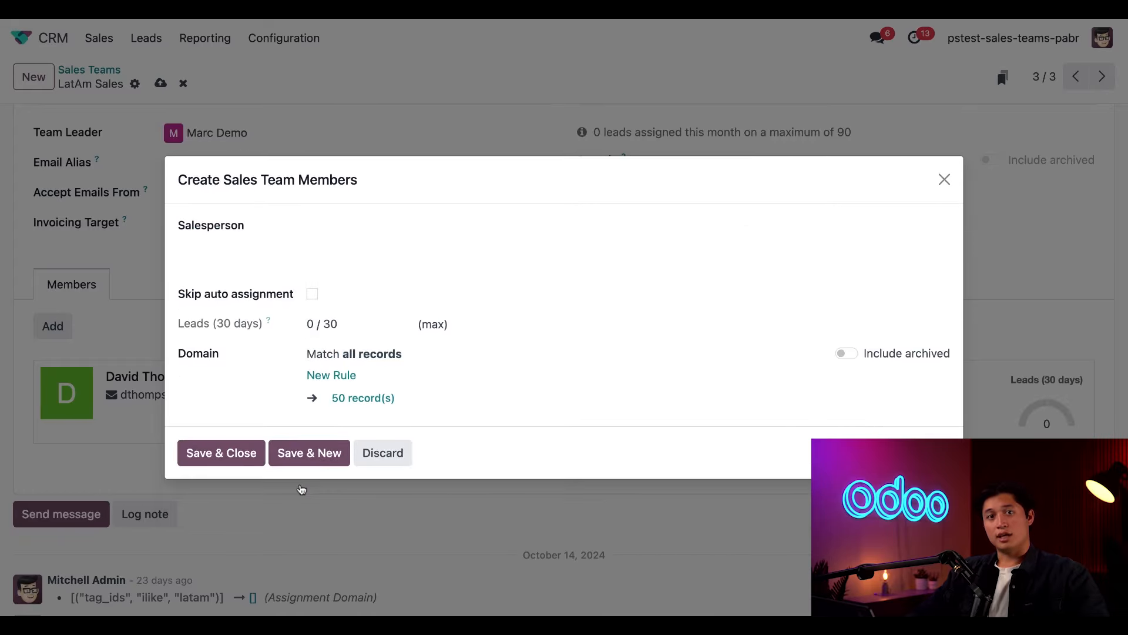
{"action": "type", "text": "jo"}
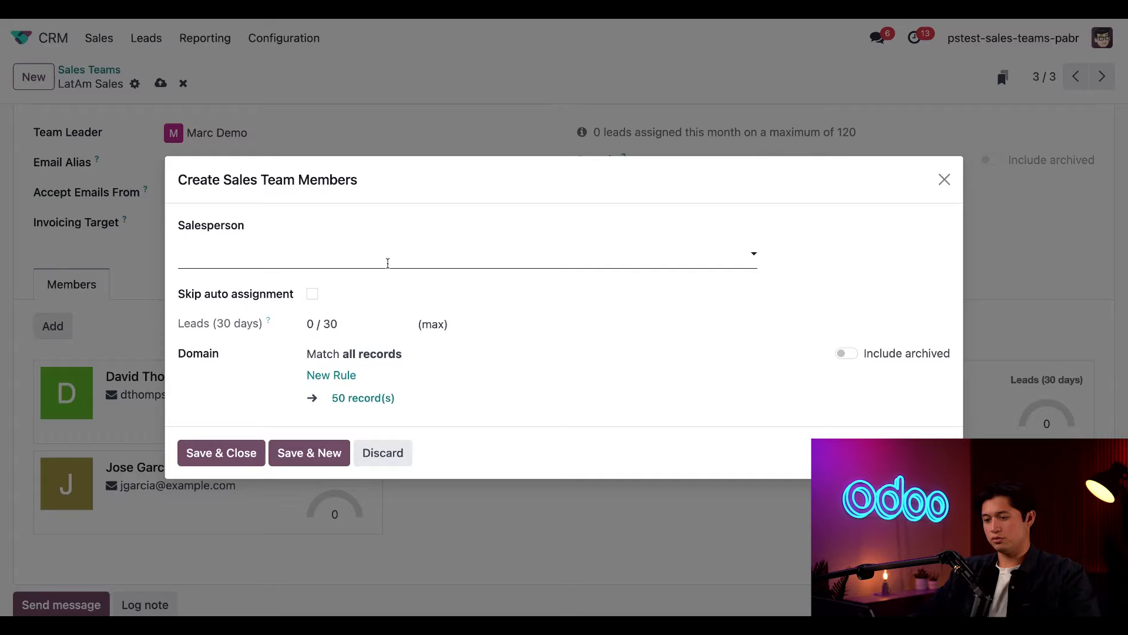
{"action": "type", "text": "mar"}
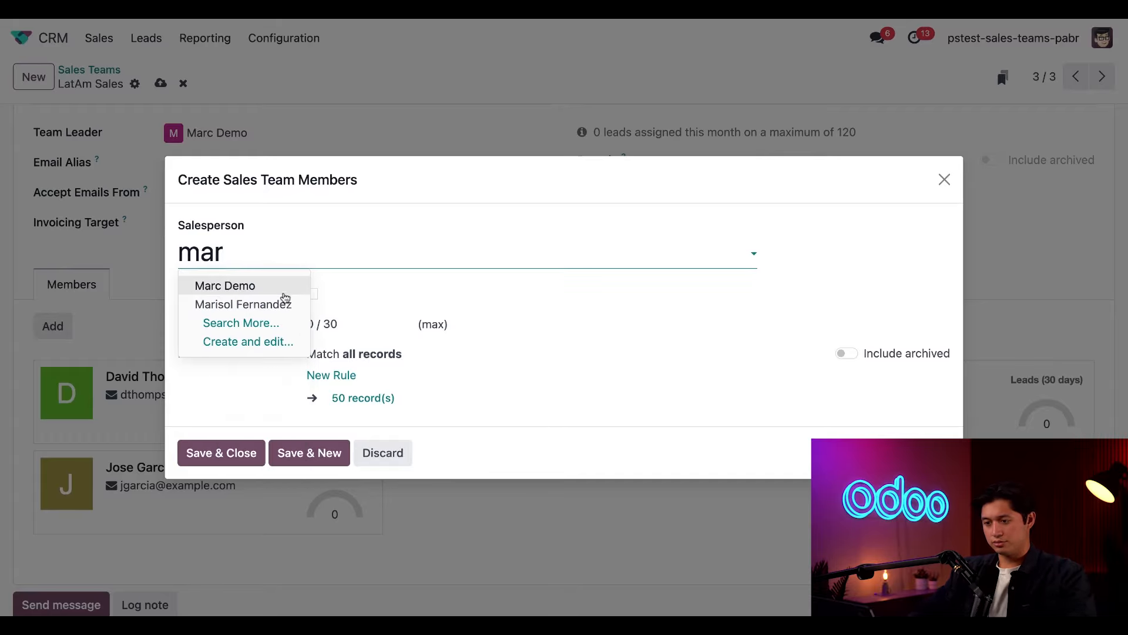
{"action": "left_click", "coordinate": [243, 304]}
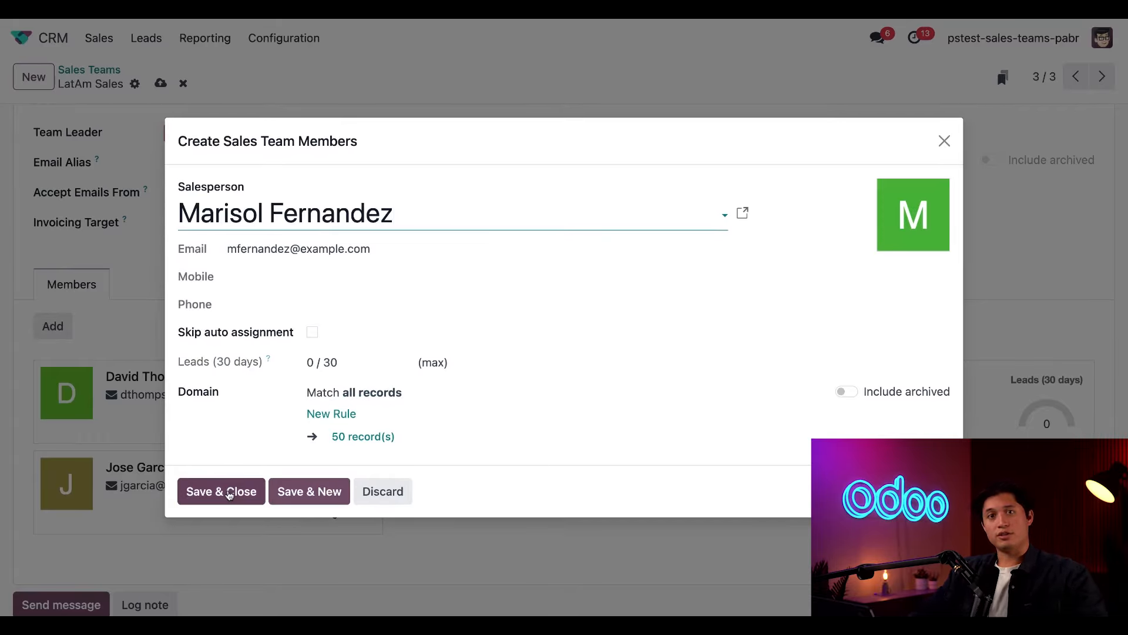
{"action": "left_click", "coordinate": [221, 491]}
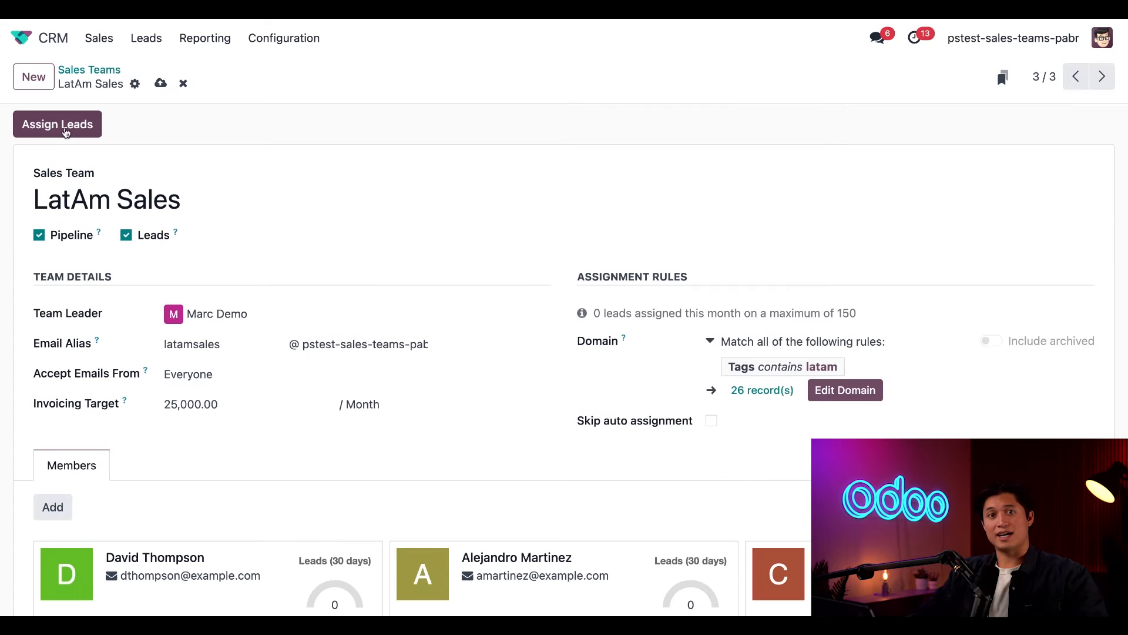
Assign leads to LatAm Sales and confirm, giving each of the five members one lead
{"action": "left_click", "coordinate": [57, 124]}
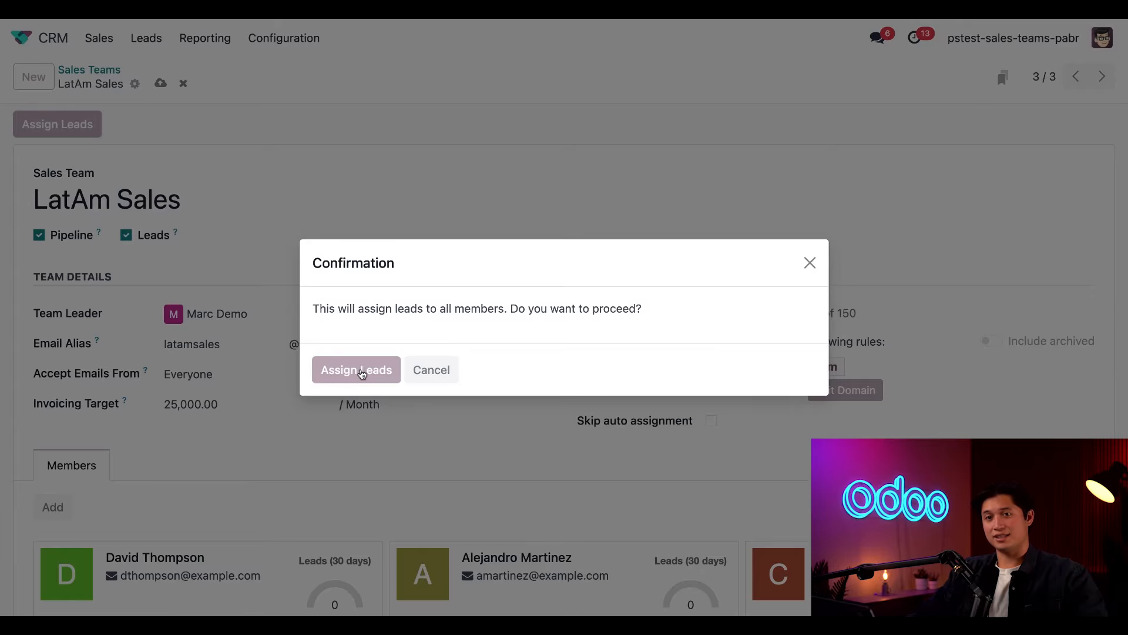
{"action": "left_click", "coordinate": [356, 369]}
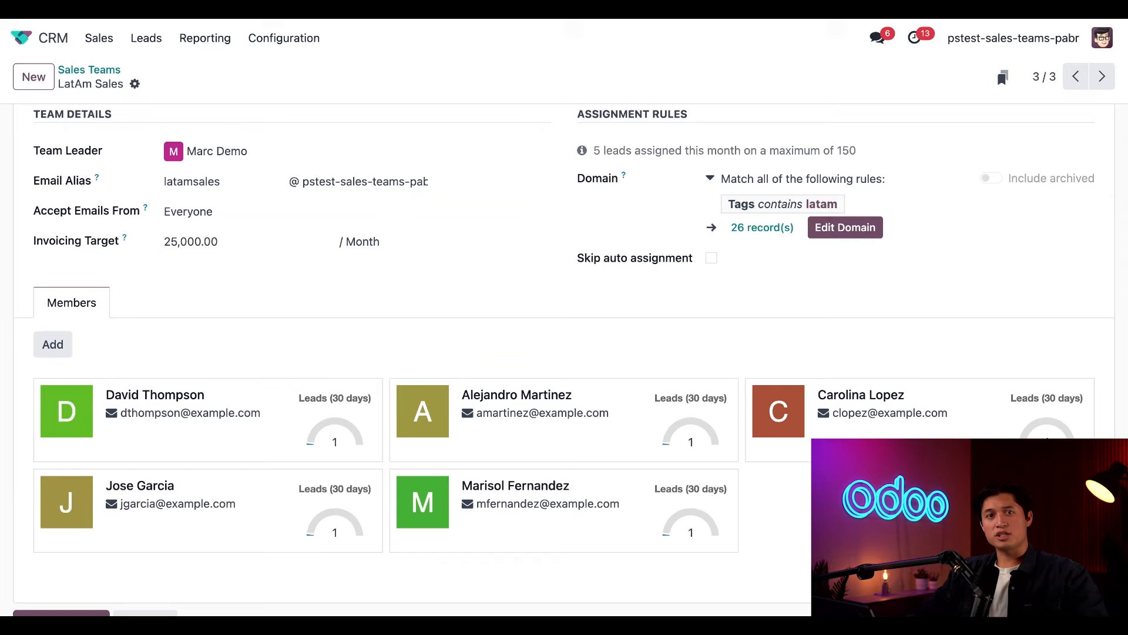
Show the full unfiltered pipeline with new LatAm leads like Ríos & Asociados in the New stage
{"action": "left_click", "coordinate": [98, 38]}
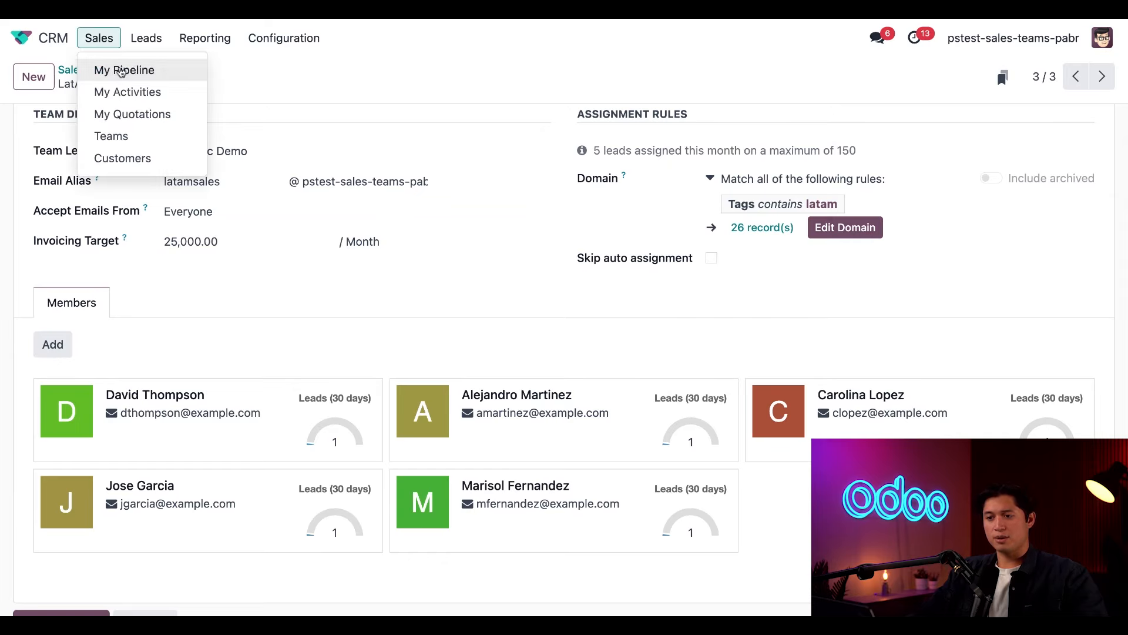
{"action": "left_click", "coordinate": [124, 70]}
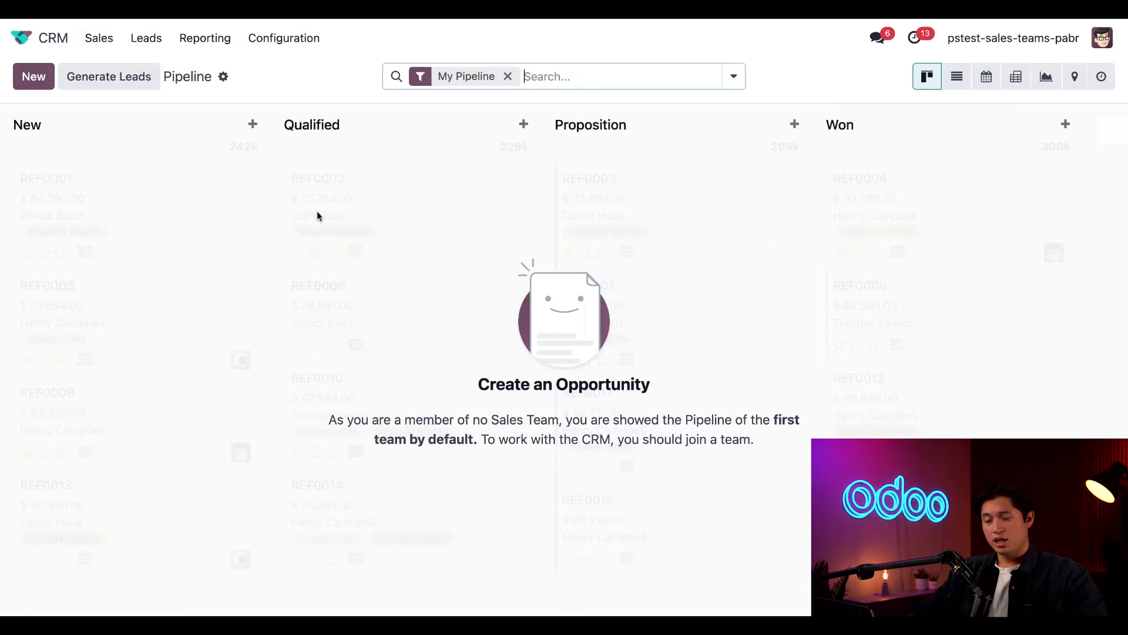
{"action": "mouse_move", "coordinate": [462, 113]}
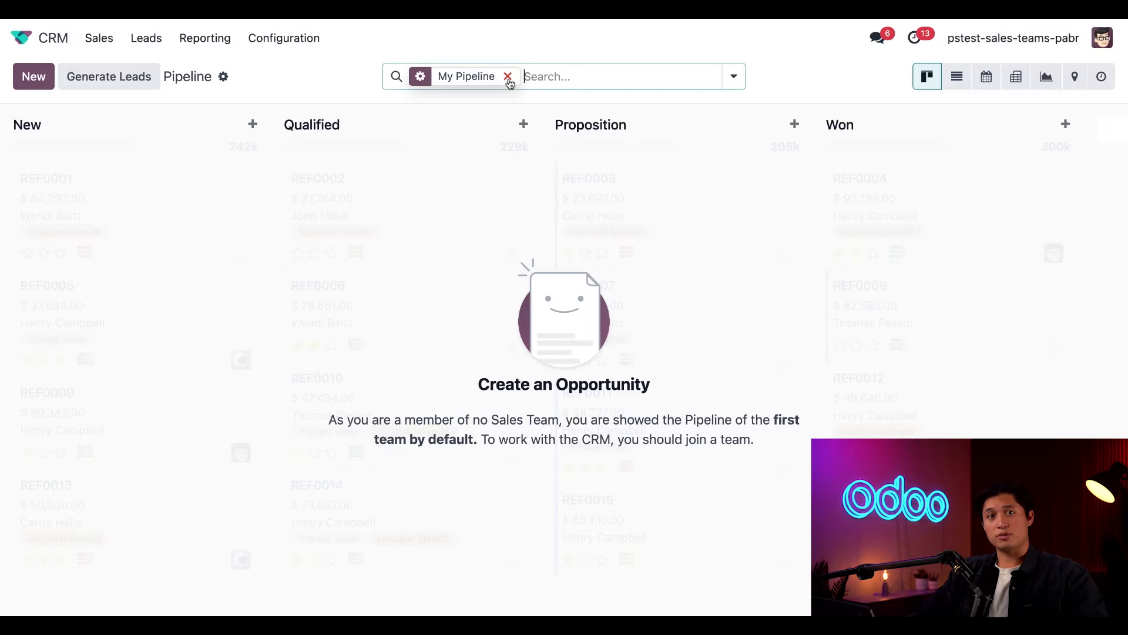
{"action": "left_click", "coordinate": [509, 76]}
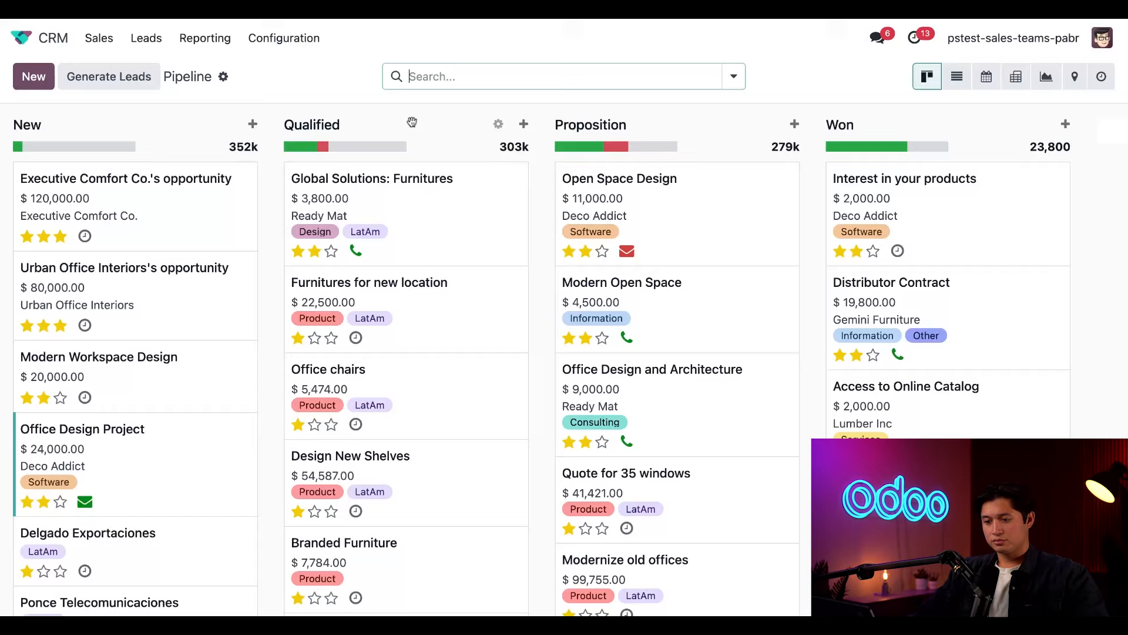
{"action": "scroll", "scroll_direction": "down", "scroll_amount": 3}
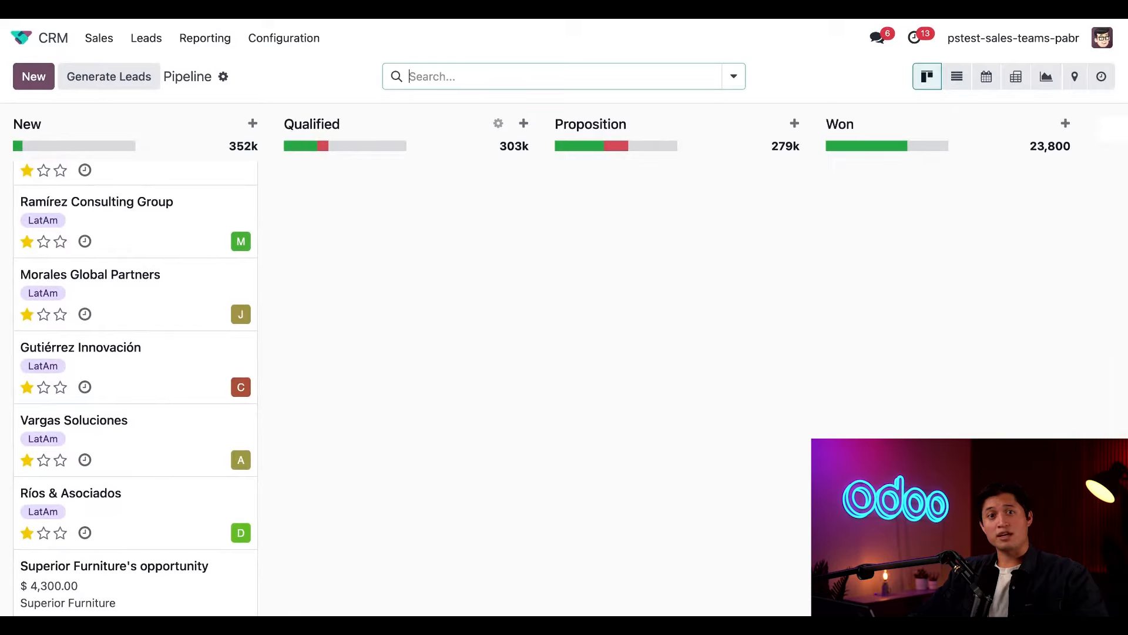
{"action": "mouse_move", "coordinate": [423, 113]}
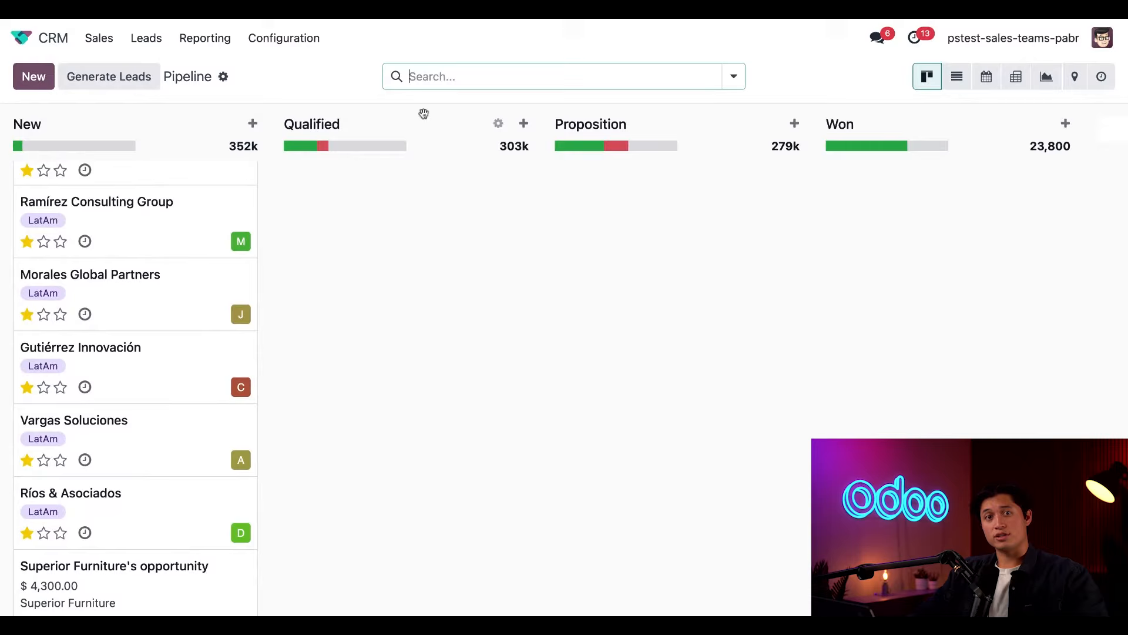